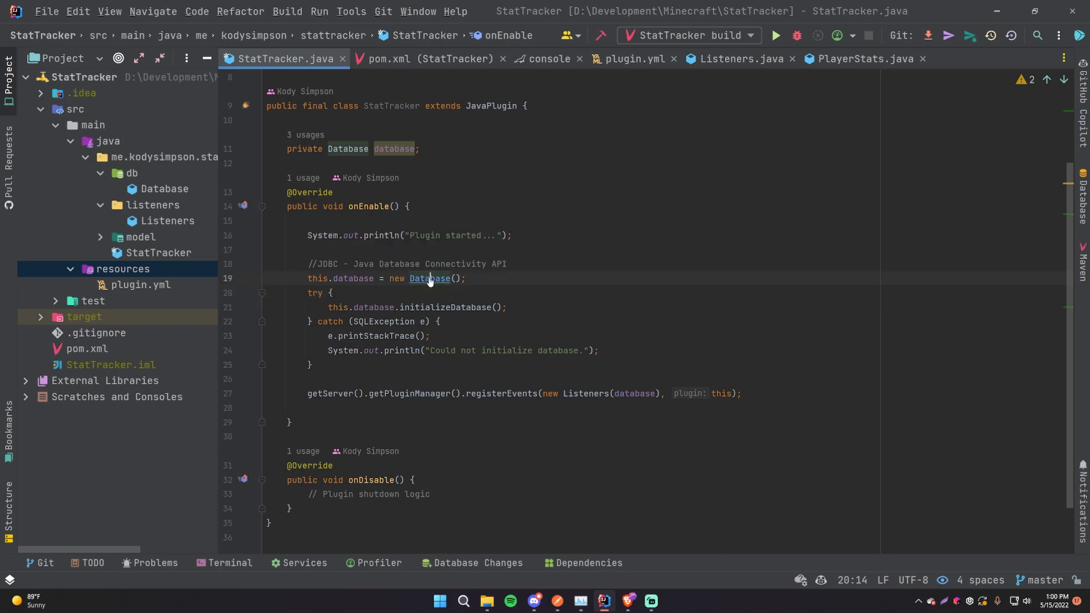
Open Database.java from StatTracker and scroll to its hardcoded MySQL getConnection() settings
{"action": "left_click", "coordinate": [429, 278]}
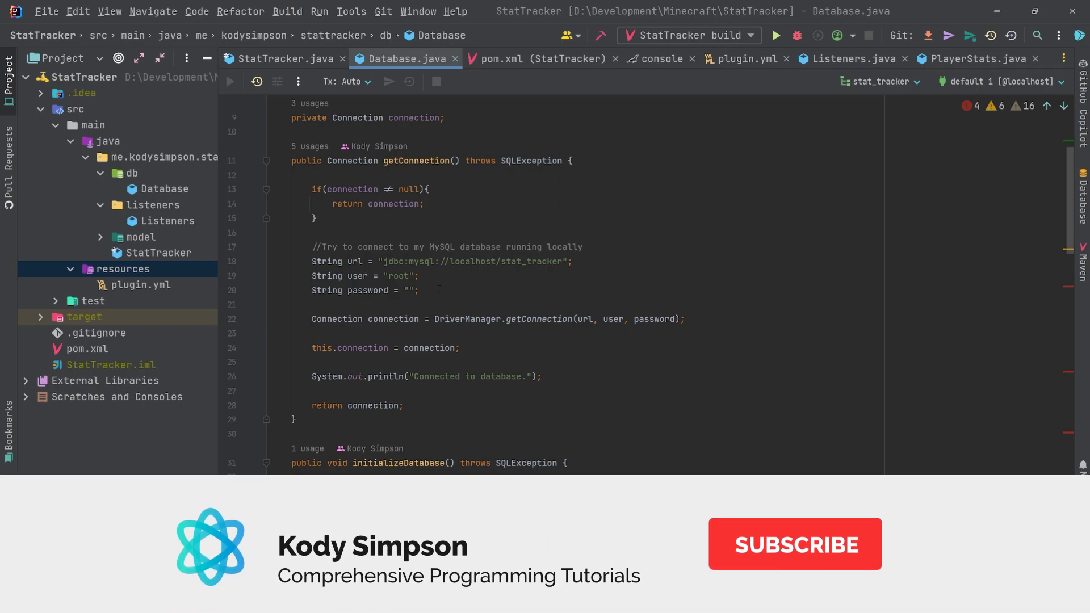
{"action": "left_click", "coordinate": [793, 543]}
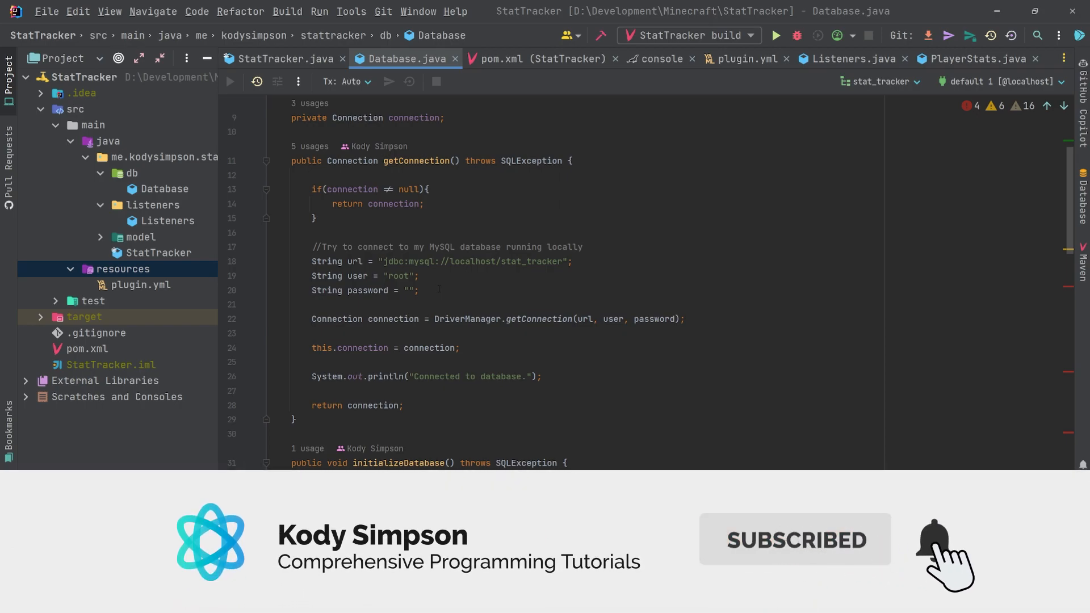
{"action": "scroll", "scroll_direction": "down", "scroll_amount": 3}
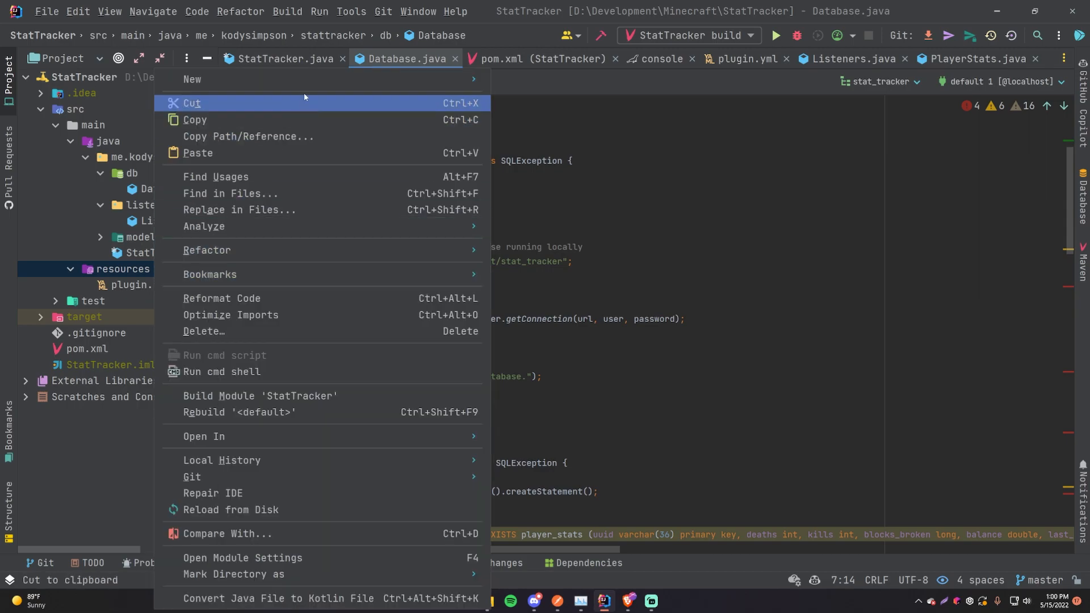
{"action": "mouse_move", "coordinate": [192, 79]}
{"action": "type", "text": "database:"}
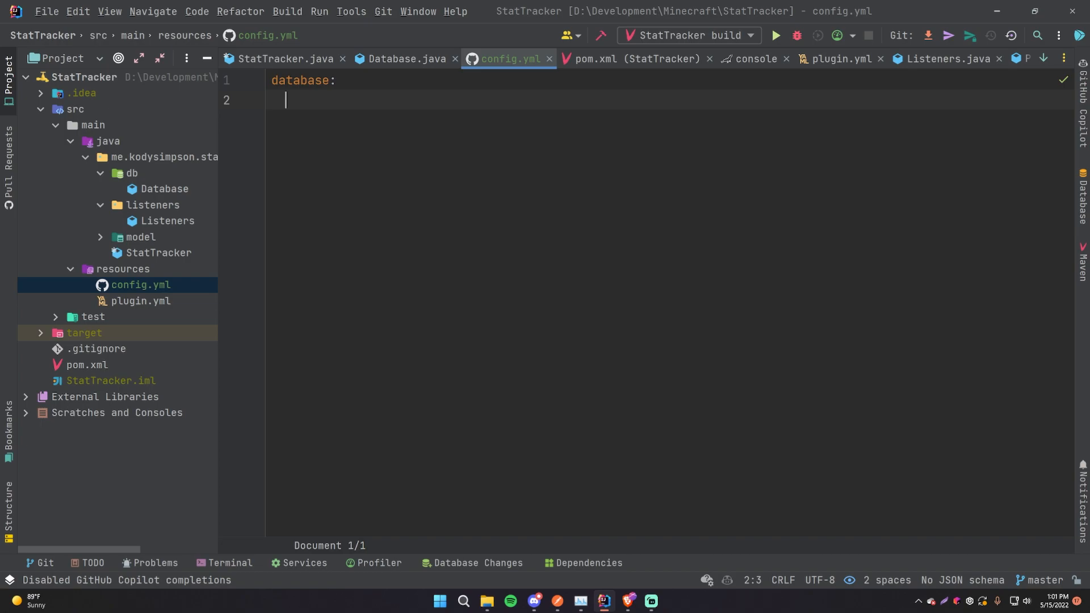
Enter host "localhost", port 3306, user "root", empty password and database_name "stat_tracker" in config.yml
{"action": "type", "text": "hos"}
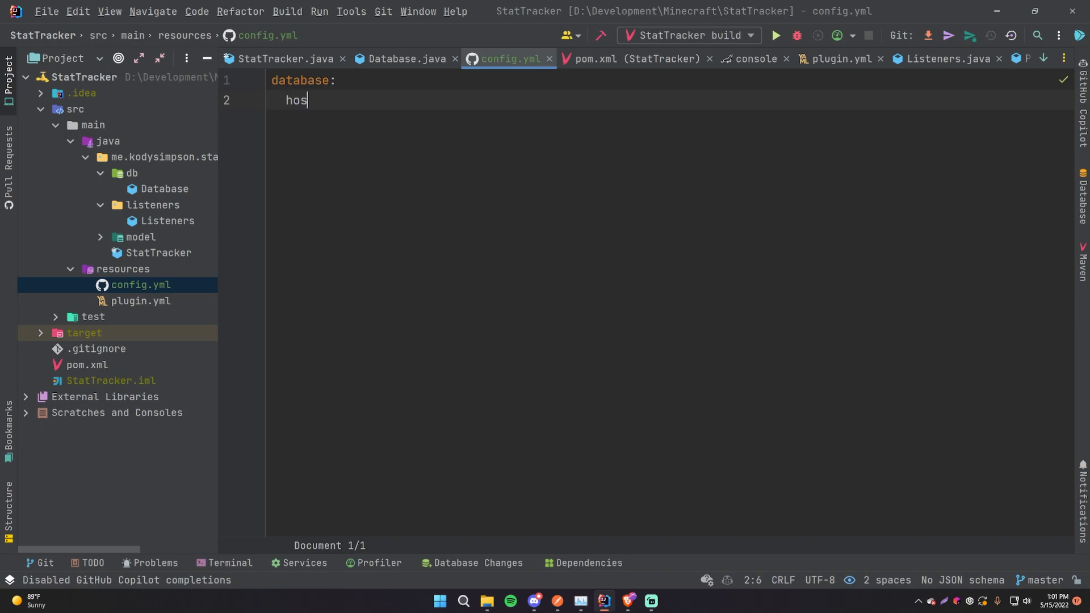
{"action": "type", "text": "t: \"localhost\""}
{"action": "type", "text": "port: \""}
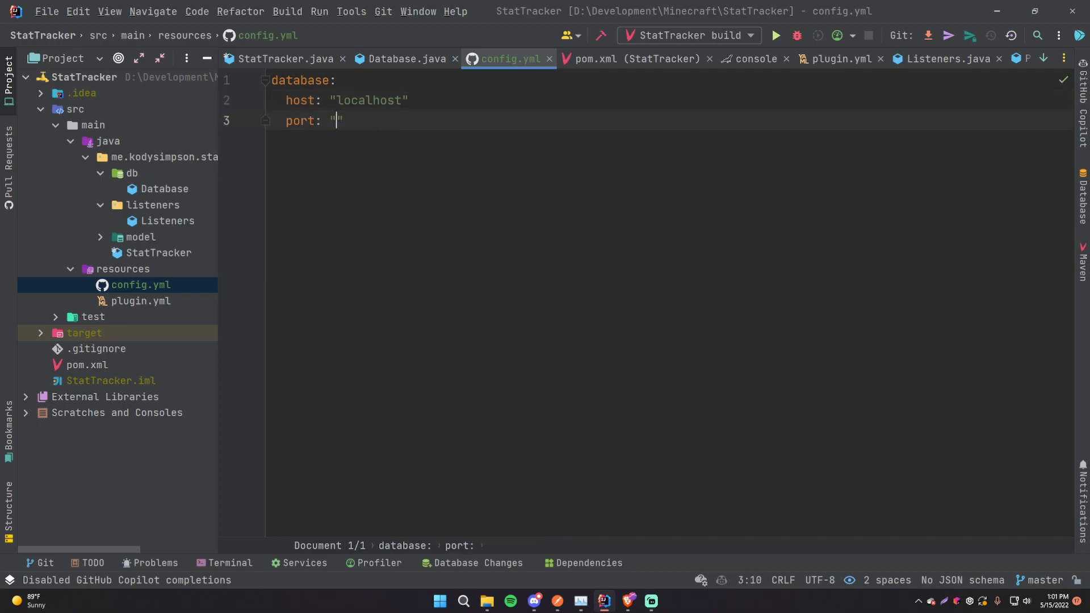
{"action": "type", "text": "3306"}
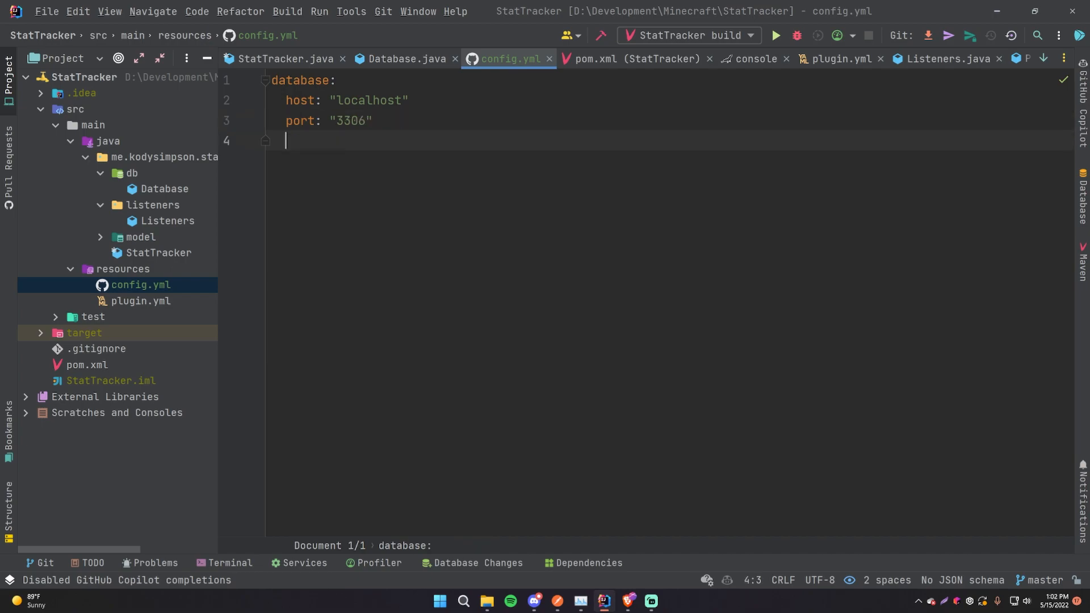
{"action": "type", "text": "use"}
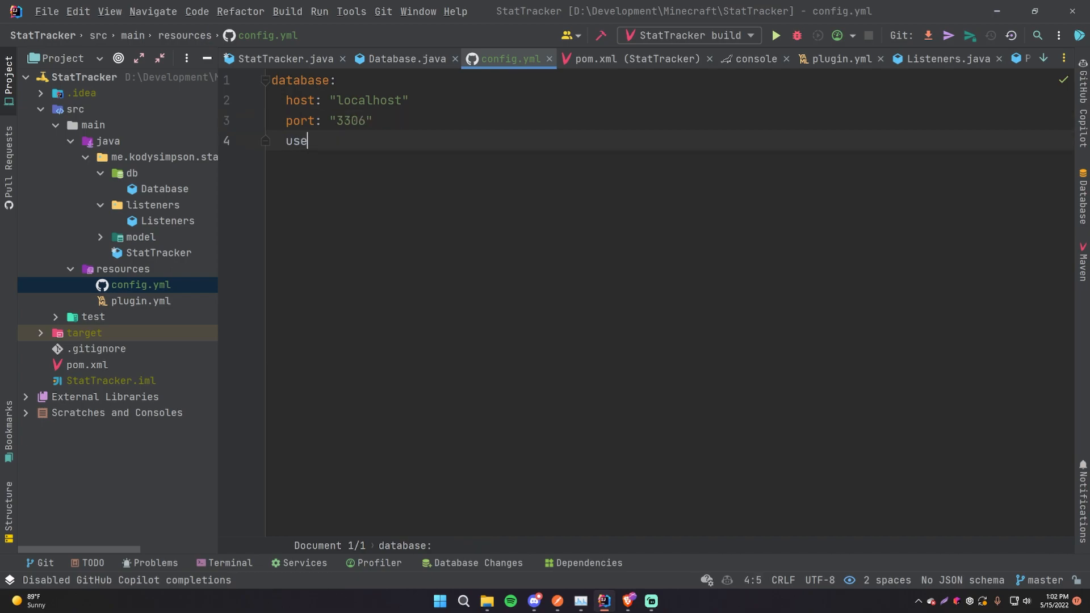
{"action": "type", "text": "r: \"root\""}
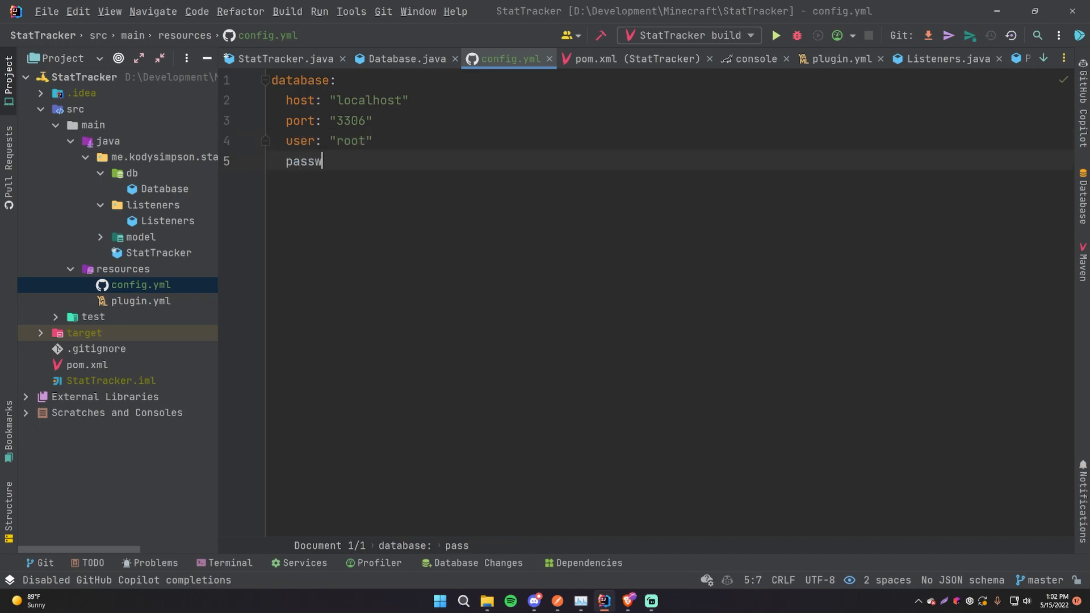
{"action": "type", "text": "ord: \"\""}
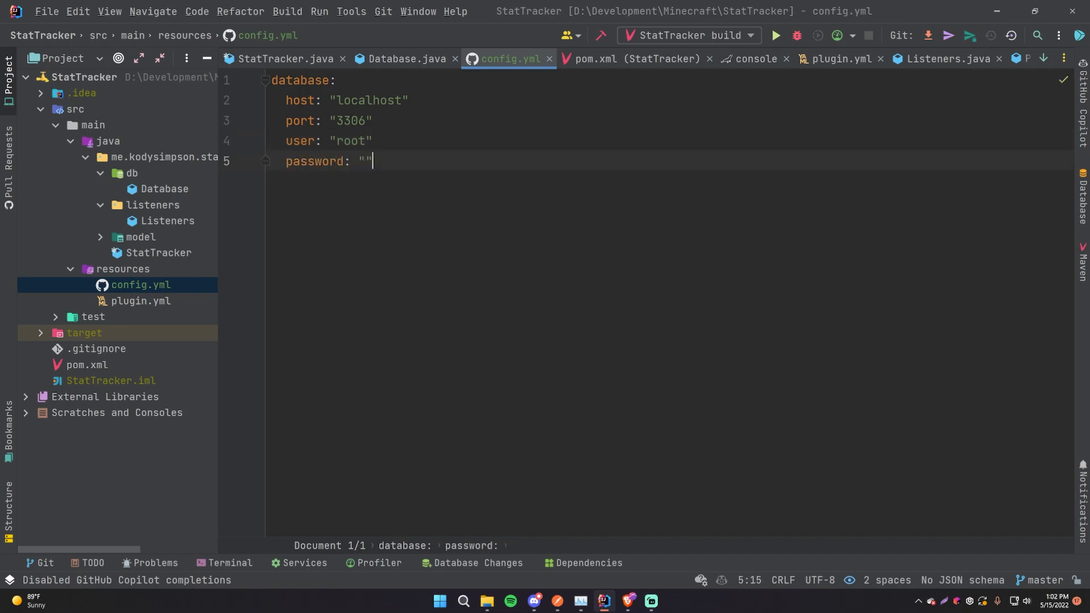
{"action": "type", "text": "databas"}
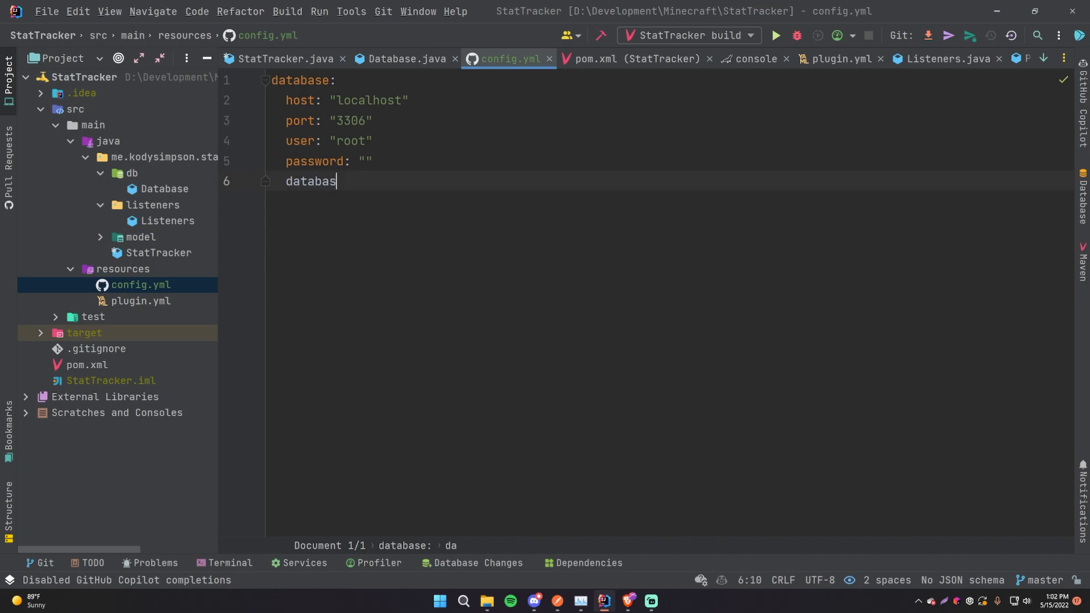
{"action": "type", "text": "e_name: \"\""}
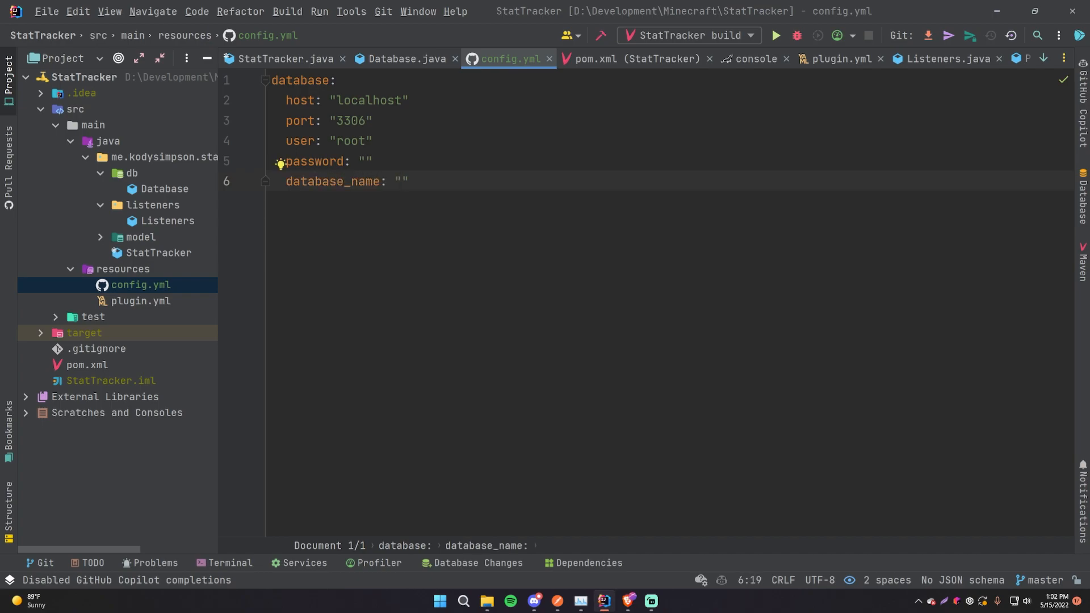
{"action": "left_click", "coordinate": [398, 181]}
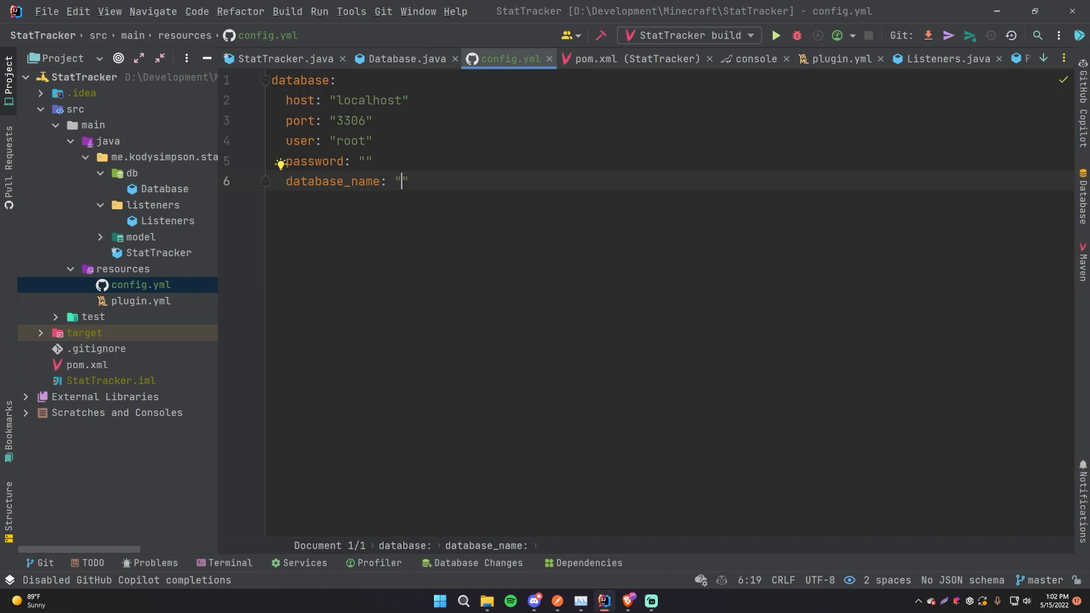
{"action": "type", "text": "stat"}
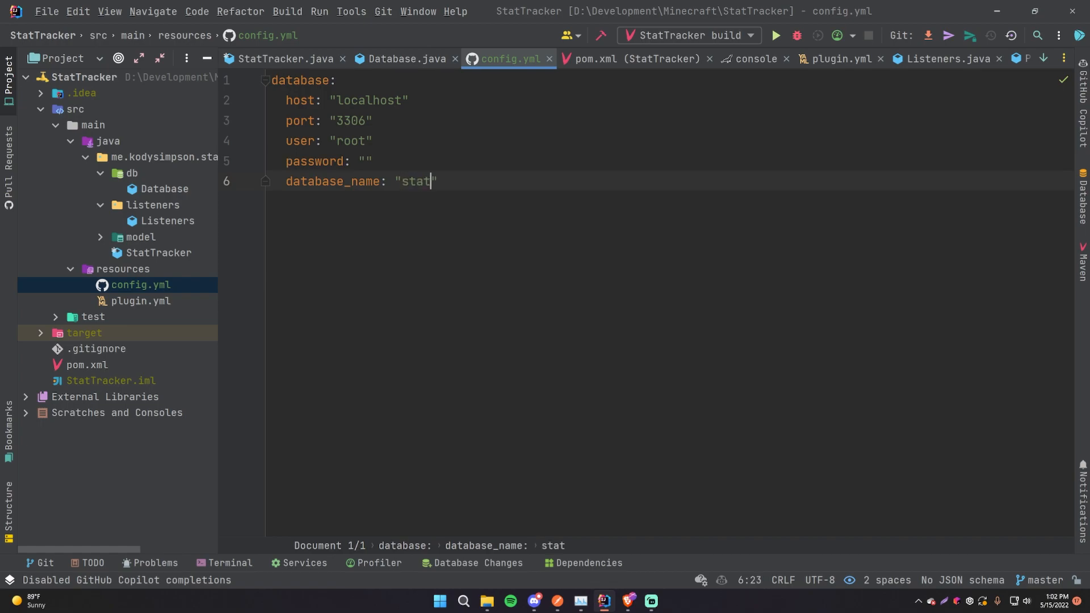
{"action": "type", "text": "_tracker"}
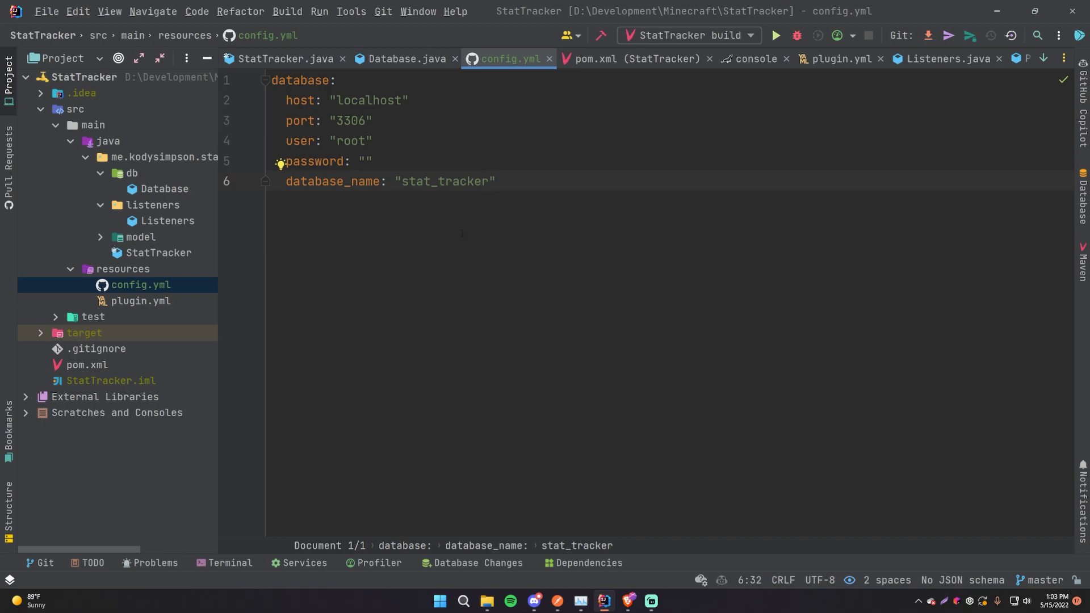
Select and review the whole finished config.yml, then switch back to Database.java
{"action": "left_click", "coordinate": [495, 182]}
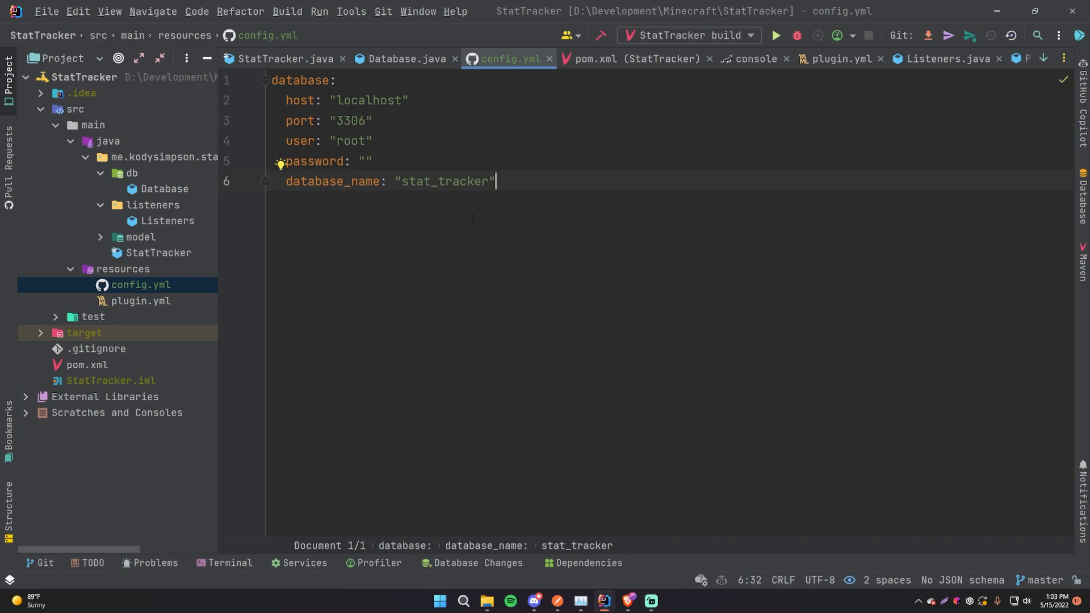
{"action": "key", "text": "ctrl+a"}
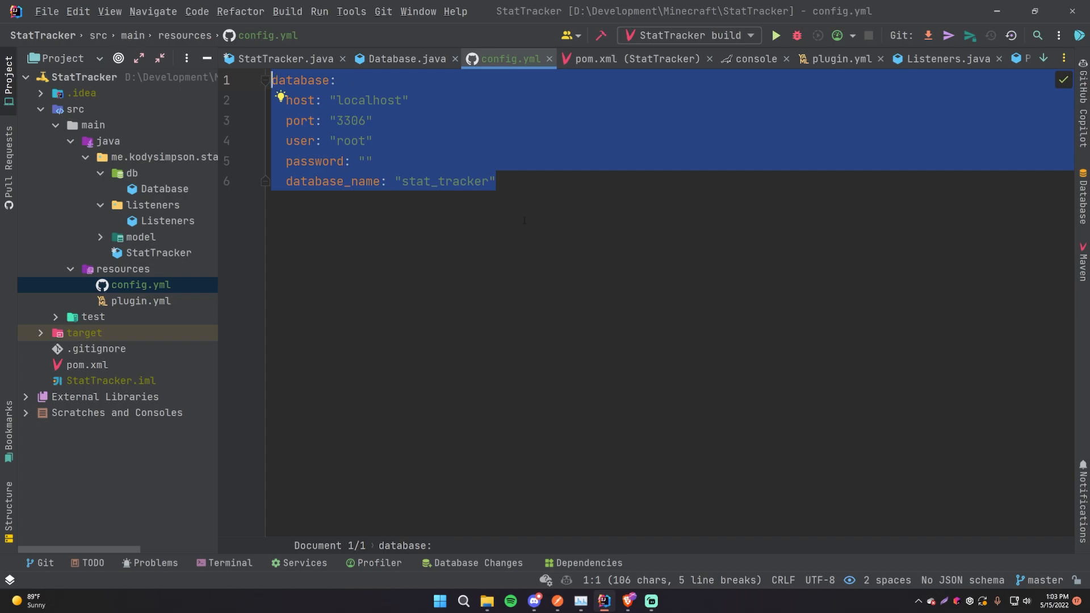
{"action": "left_click", "coordinate": [493, 182]}
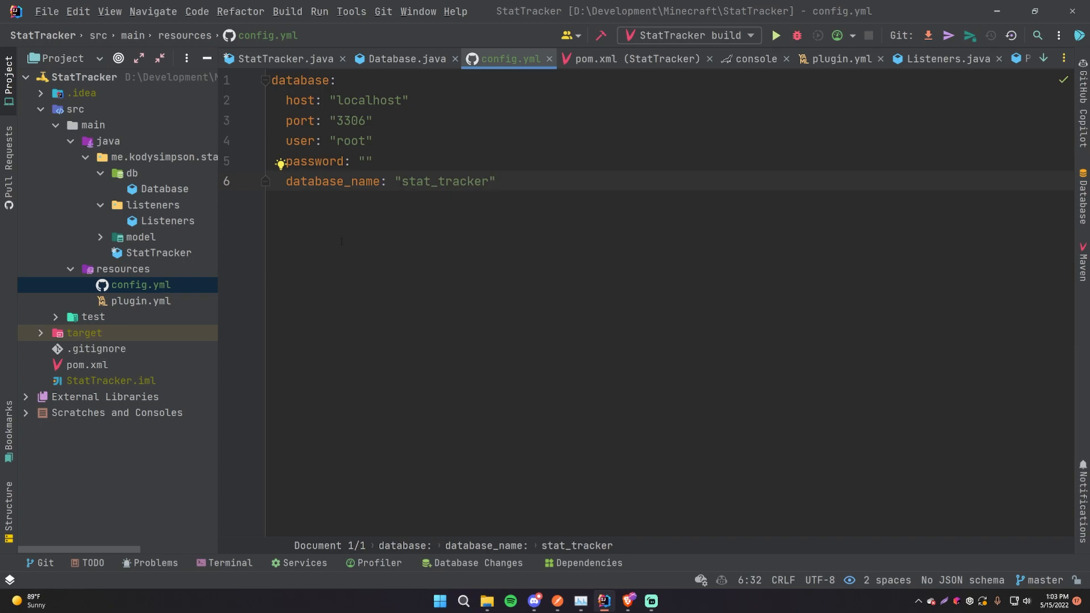
{"action": "left_click", "coordinate": [304, 141]}
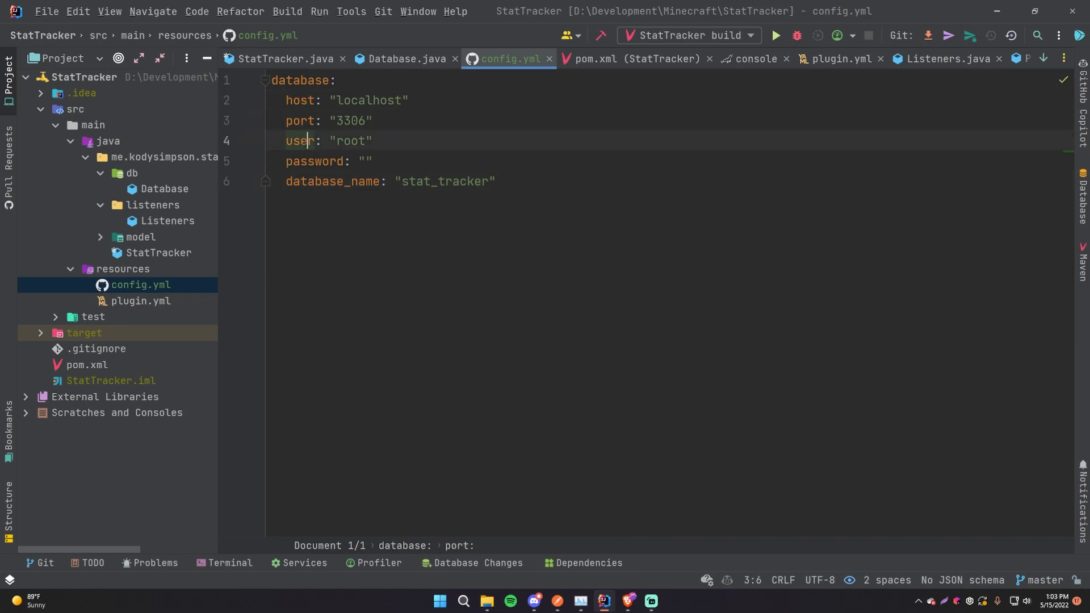
{"action": "double_click", "coordinate": [332, 180]}
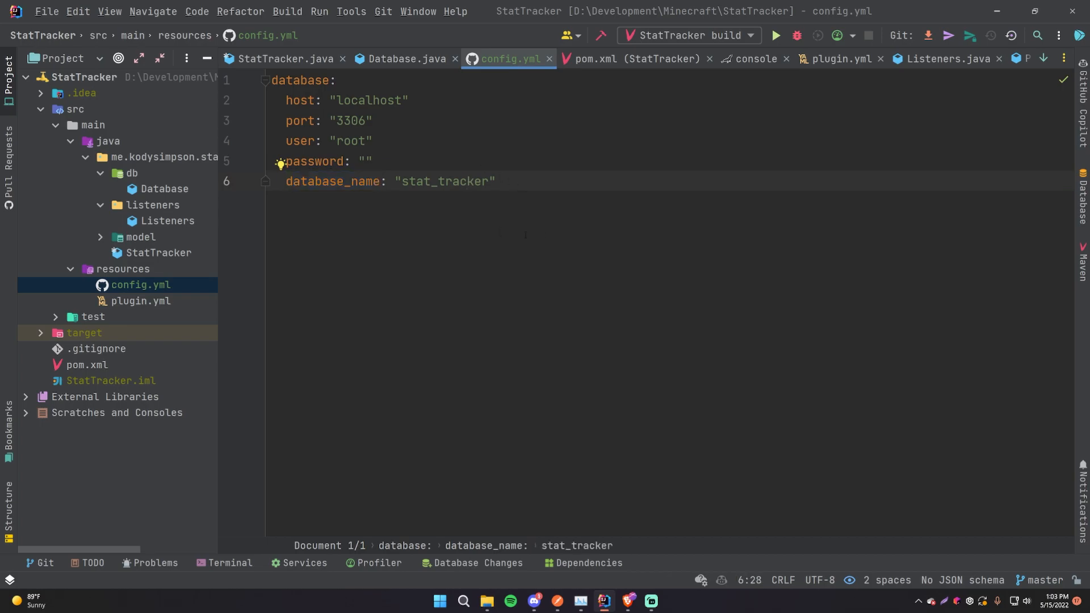
{"action": "key", "text": "ctrl+a"}
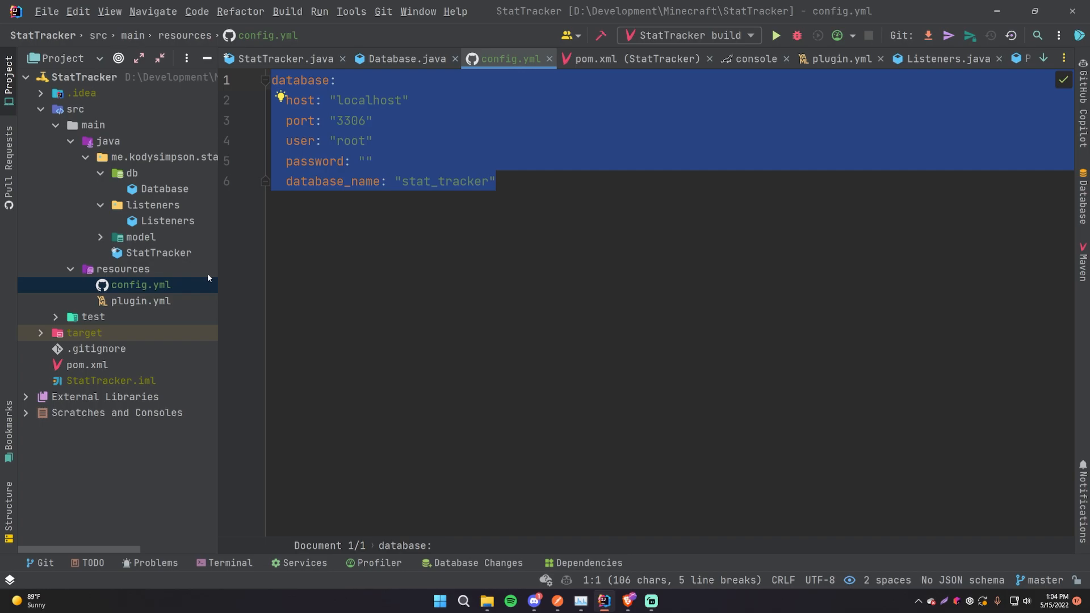
{"action": "left_click", "coordinate": [406, 58]}
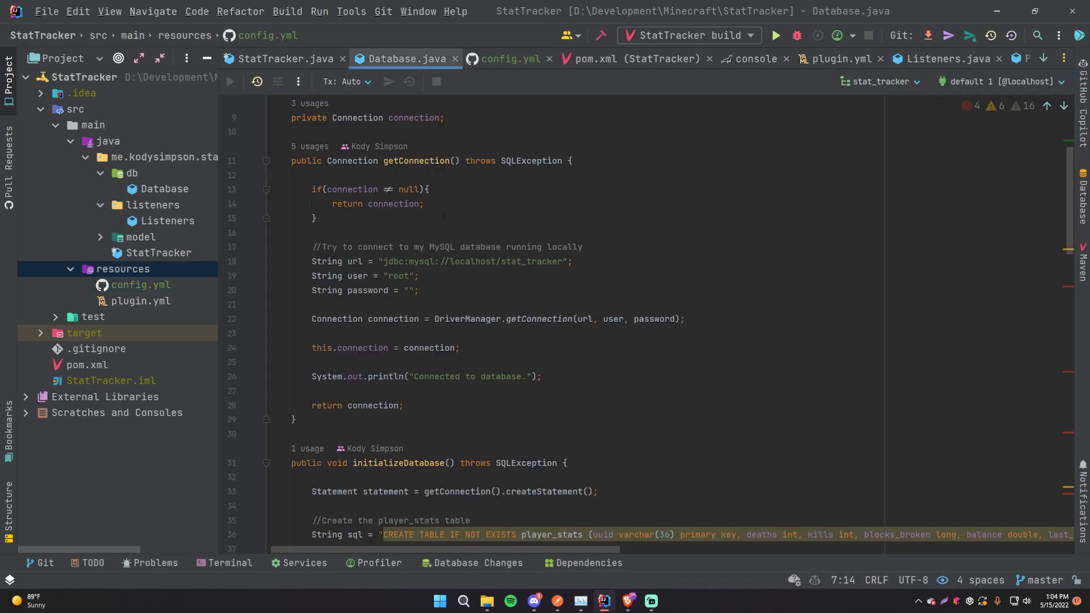
Declare private final String fields HOST, POST, USER, PASSWORD and DATABASE_NAME in Database
{"action": "scroll", "scroll_direction": "down", "scroll_amount": 3}
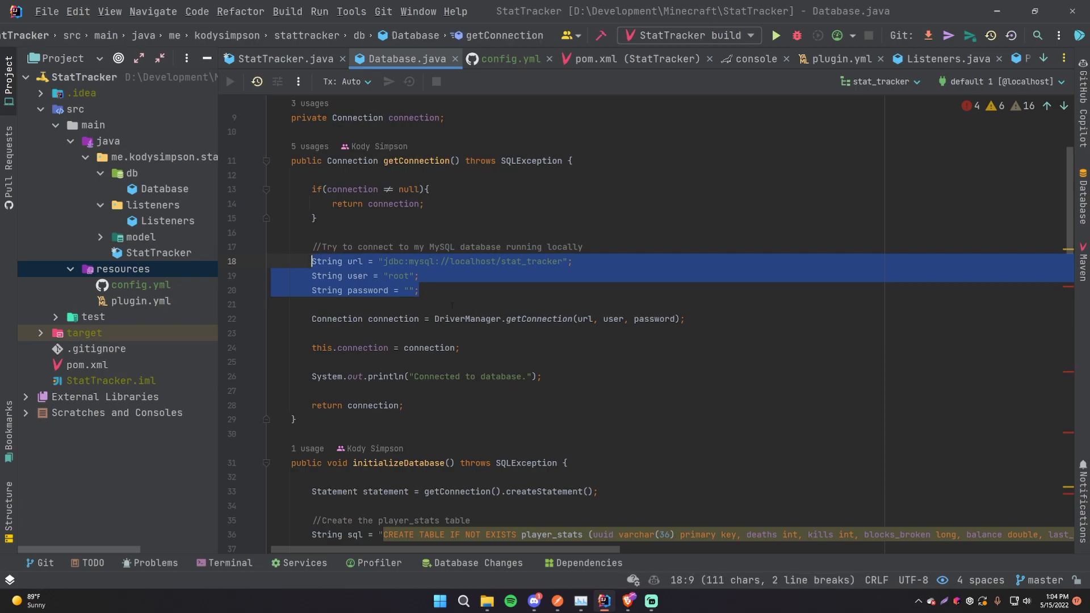
{"action": "scroll", "scroll_direction": "down", "scroll_amount": 3}
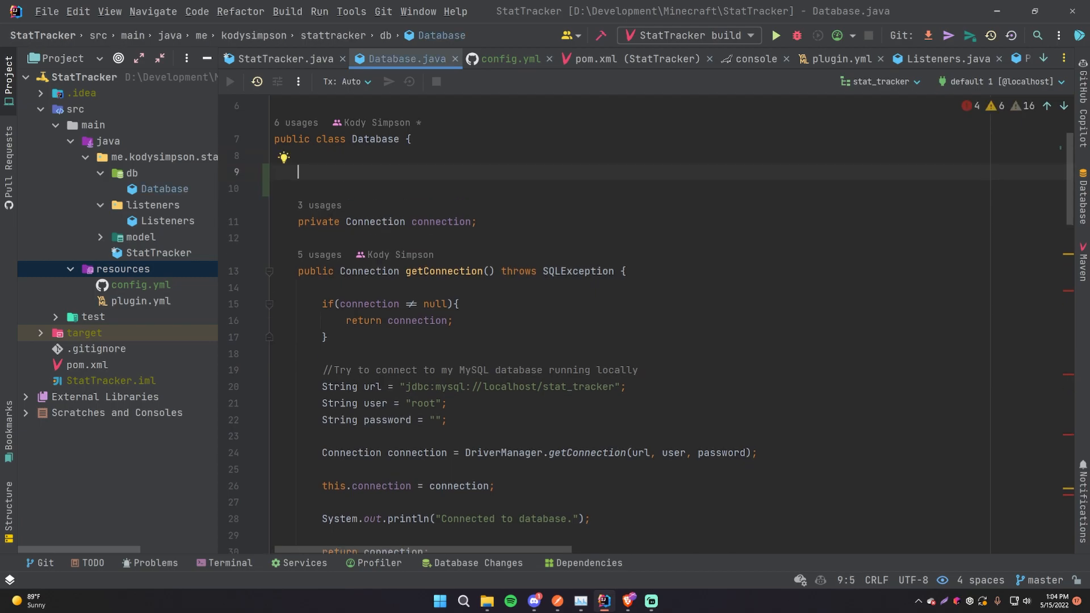
{"action": "double_click", "coordinate": [374, 139]}
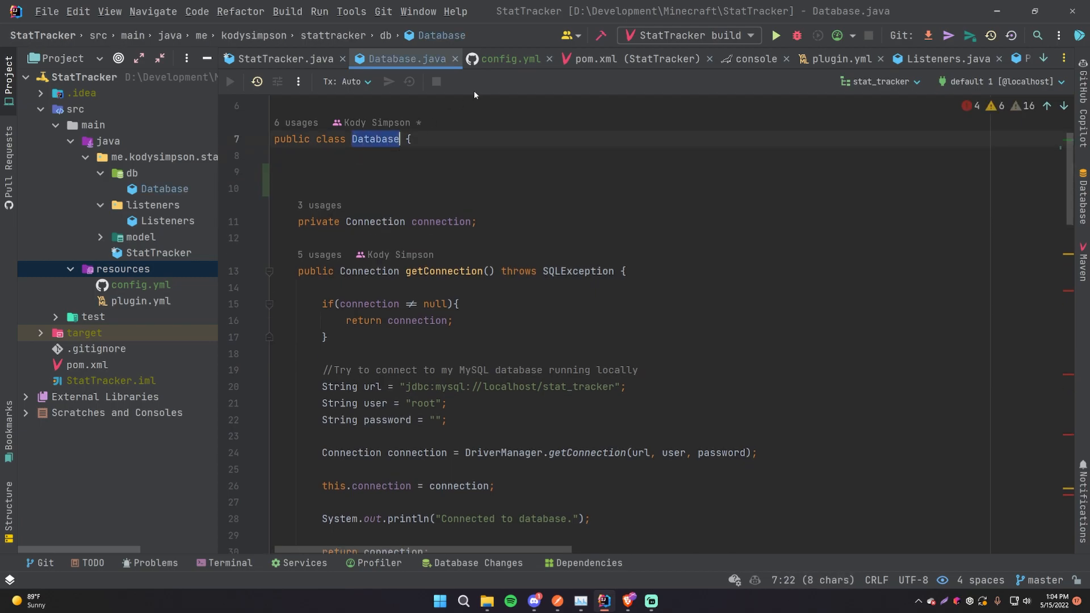
{"action": "left_click", "coordinate": [511, 58]}
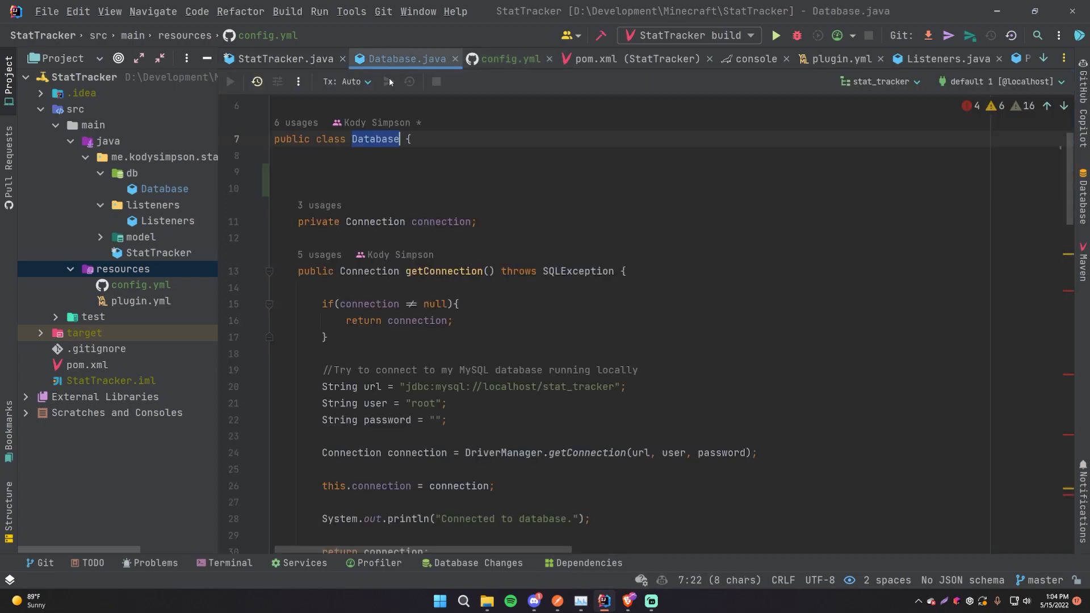
{"action": "left_click", "coordinate": [278, 171]}
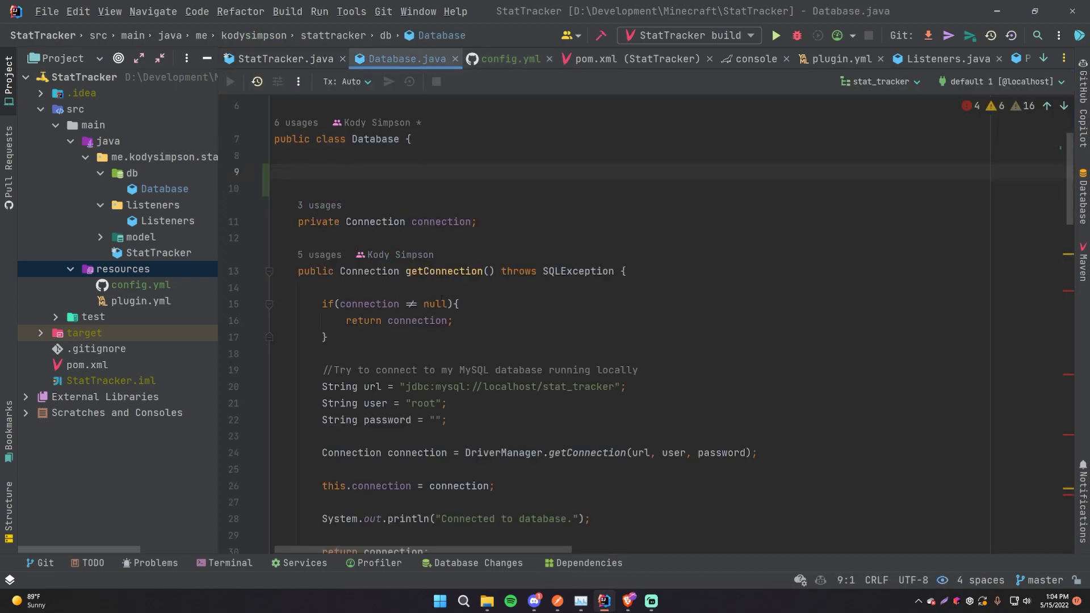
{"action": "type", "text": "private final String DATABASE_NAME;"}
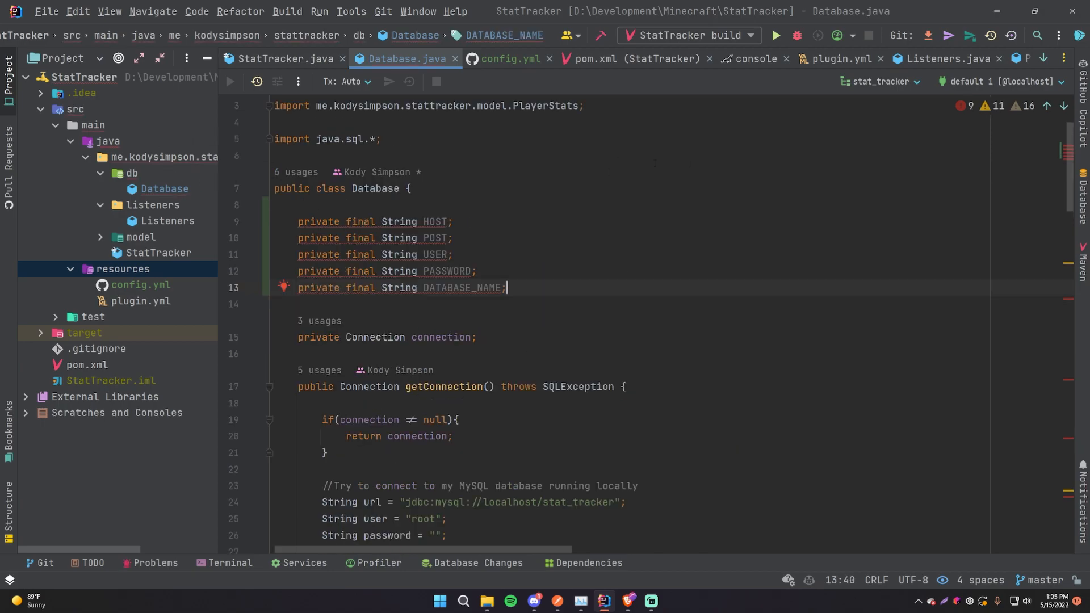
{"action": "left_click", "coordinate": [511, 59]}
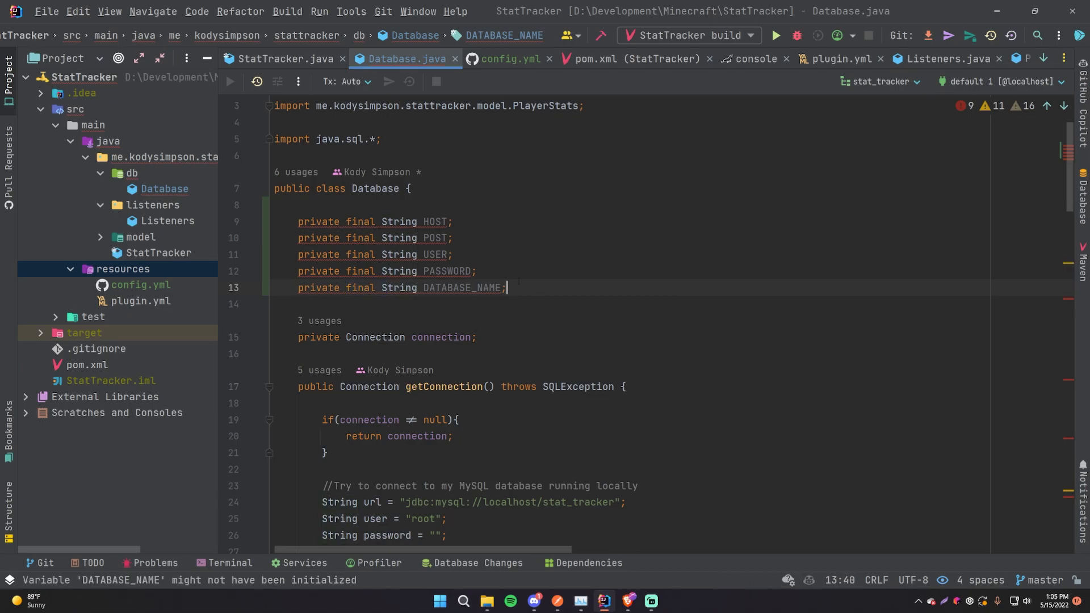
{"action": "scroll", "scroll_direction": "down", "scroll_amount": 3}
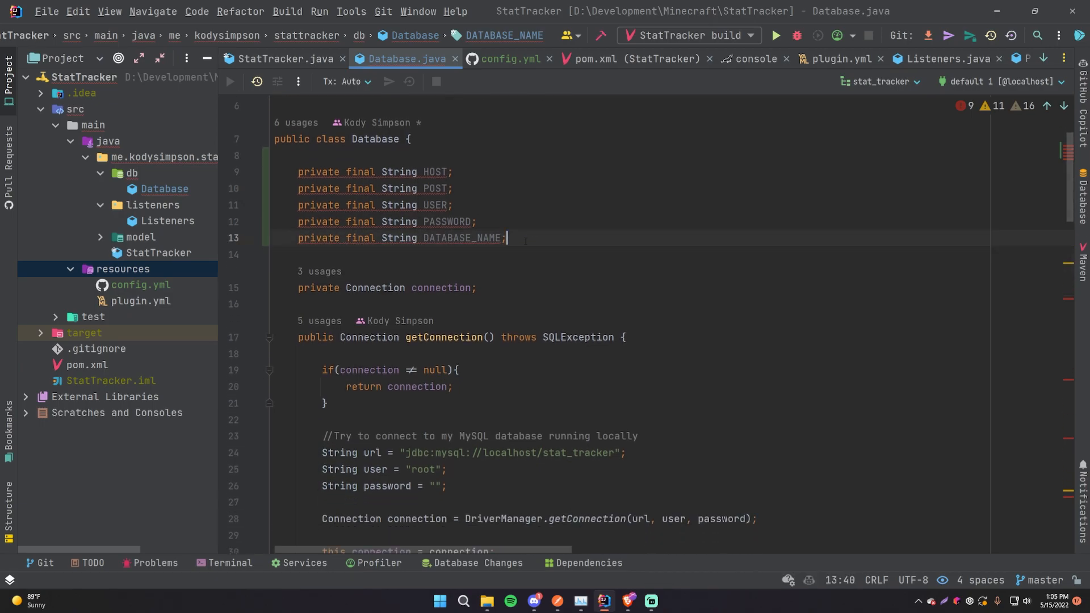
{"action": "key", "text": "enter"}
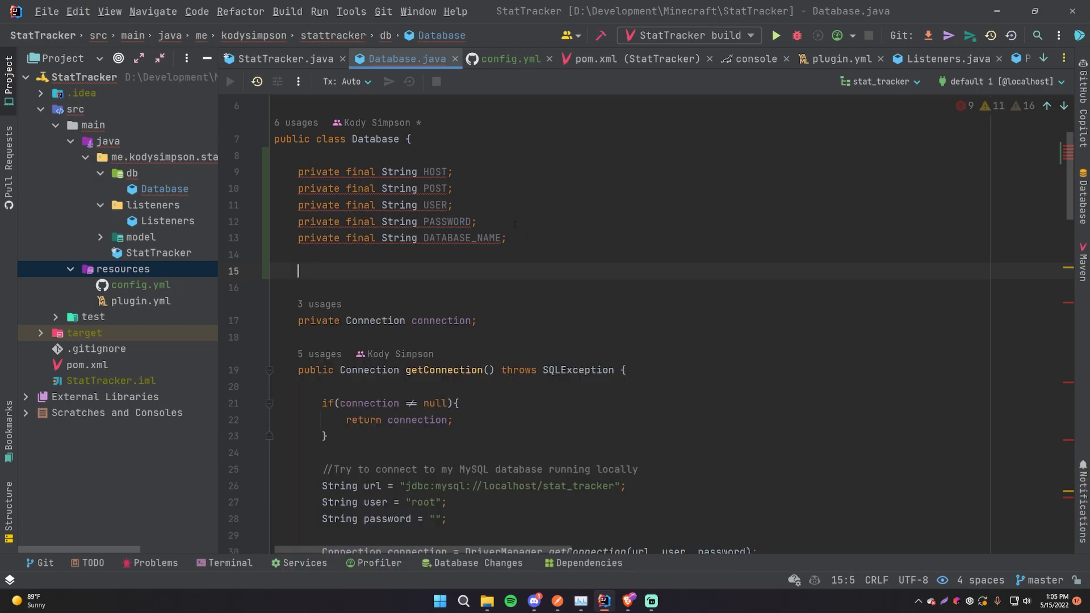
Generate a Database constructor assigning HOST, POST, USER, PASSWORD and DATABASE_NAME, then return to StatTracker.java
{"action": "left_click", "coordinate": [197, 11]}
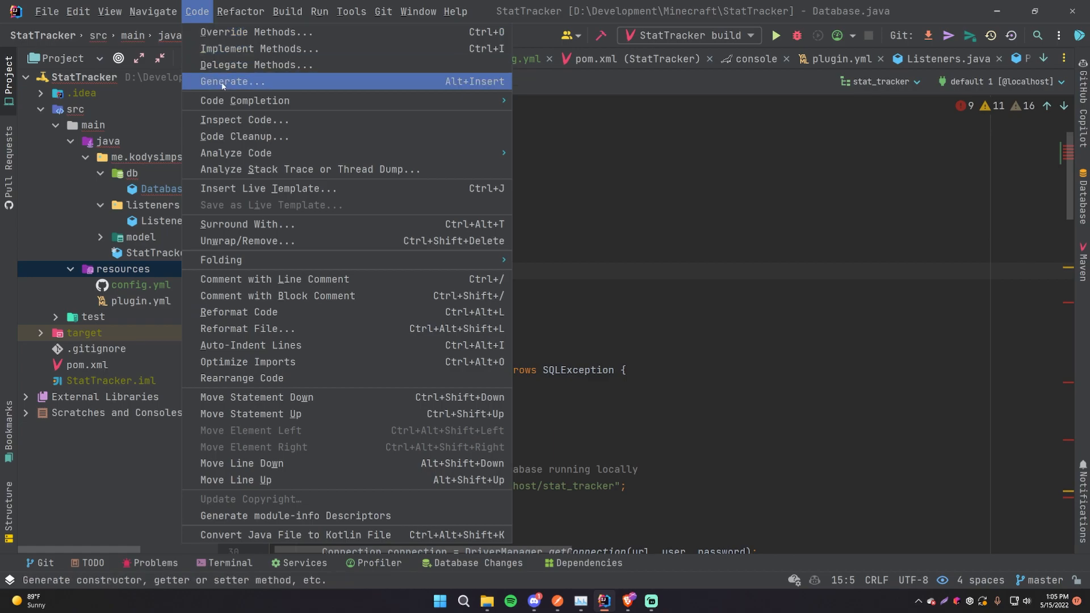
{"action": "left_click", "coordinate": [233, 81]}
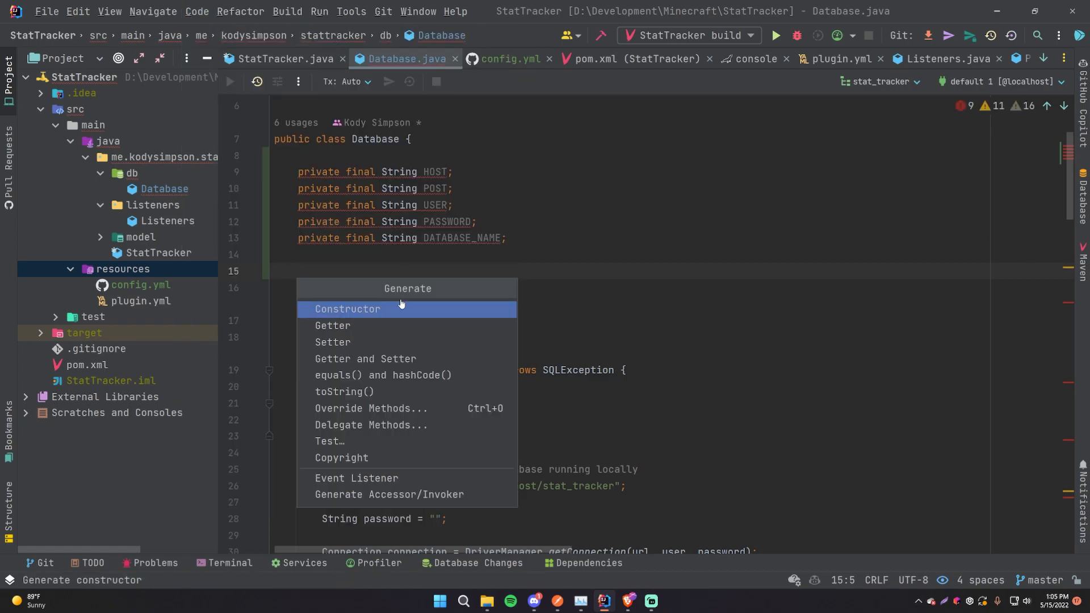
{"action": "left_click", "coordinate": [346, 308]}
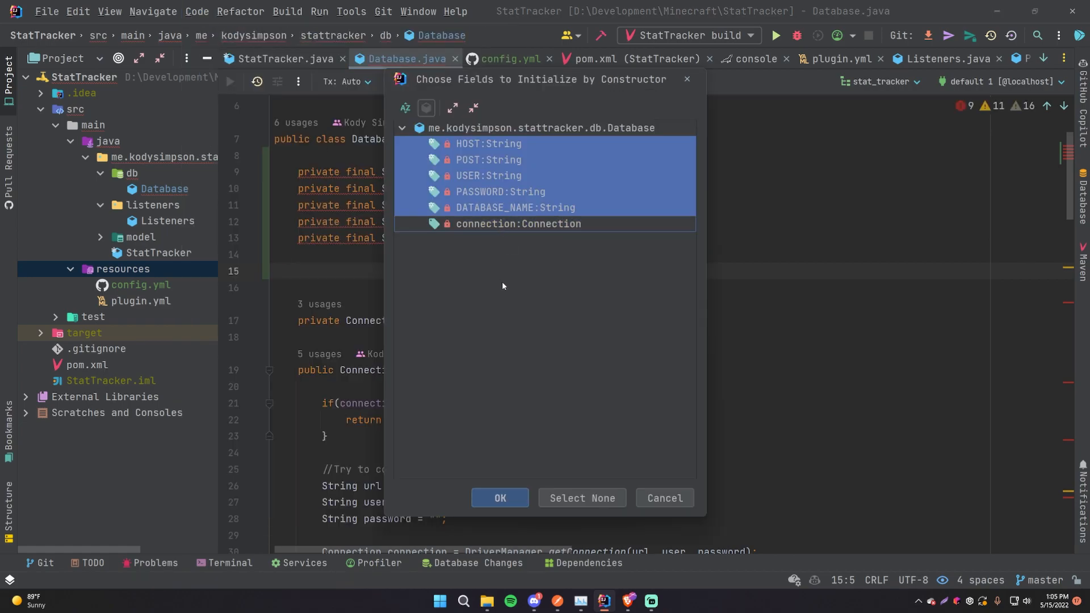
{"action": "left_click", "coordinate": [499, 498]}
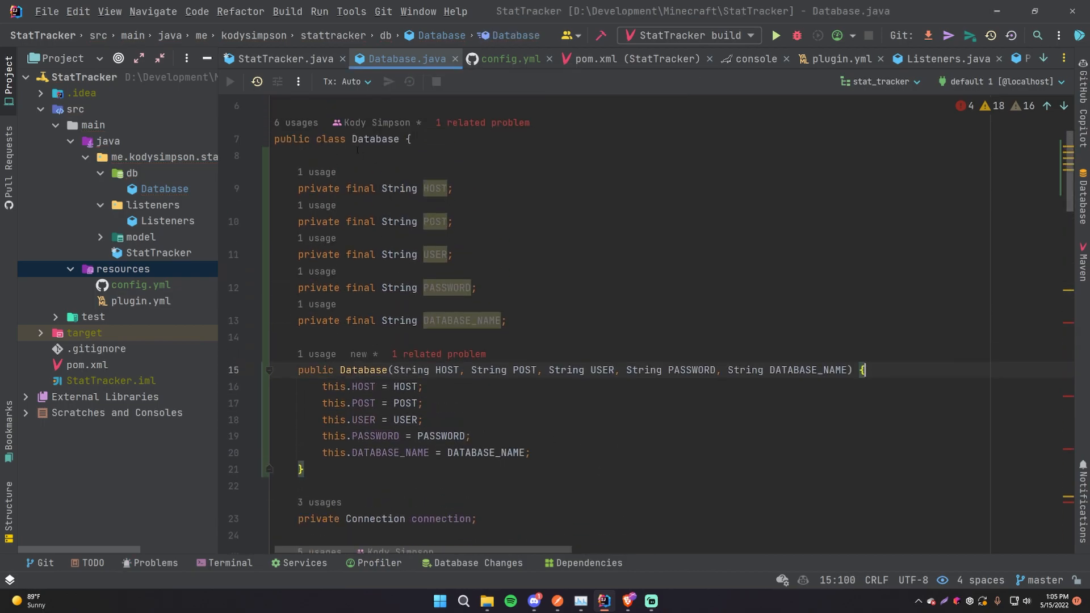
{"action": "scroll", "scroll_direction": "down", "scroll_amount": 3}
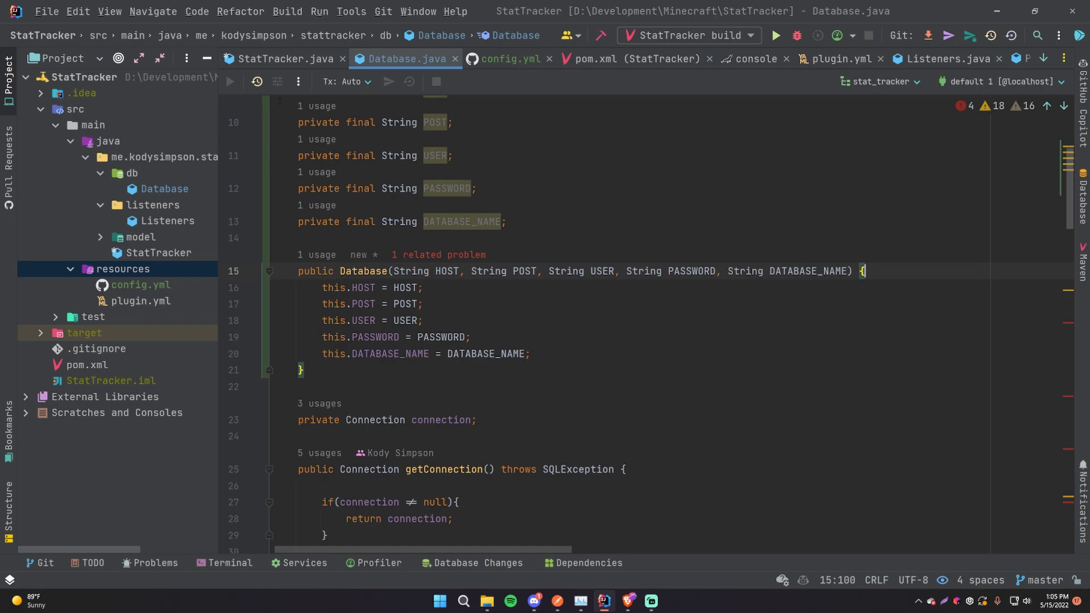
{"action": "left_click", "coordinate": [281, 59]}
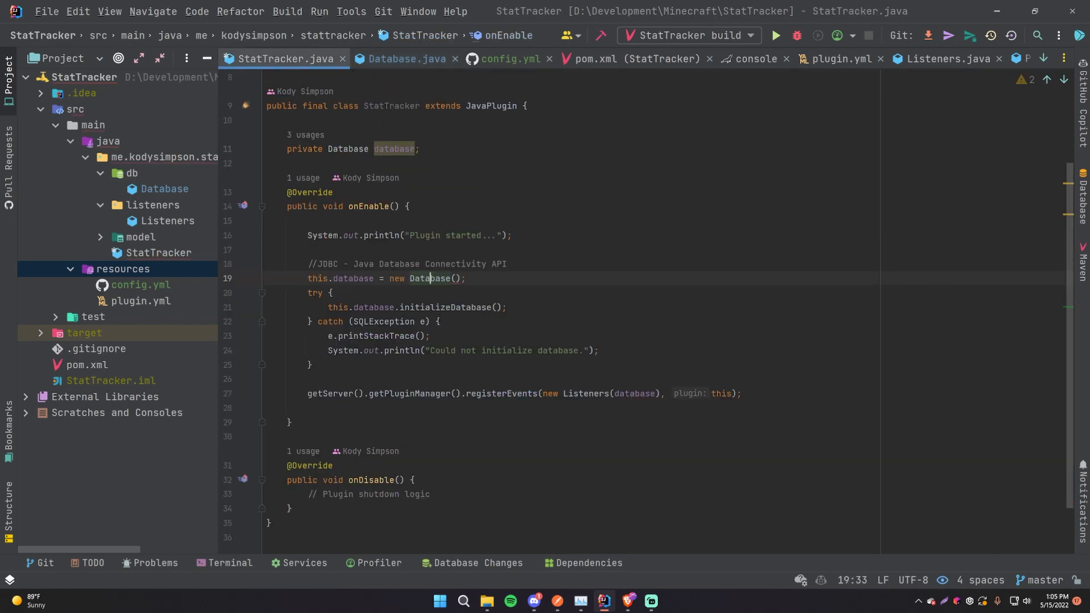
In onEnable, add saveDefaultConfig() and pass five getConfig().getString database values to new Database
{"action": "scroll", "scroll_direction": "up", "scroll_amount": 3}
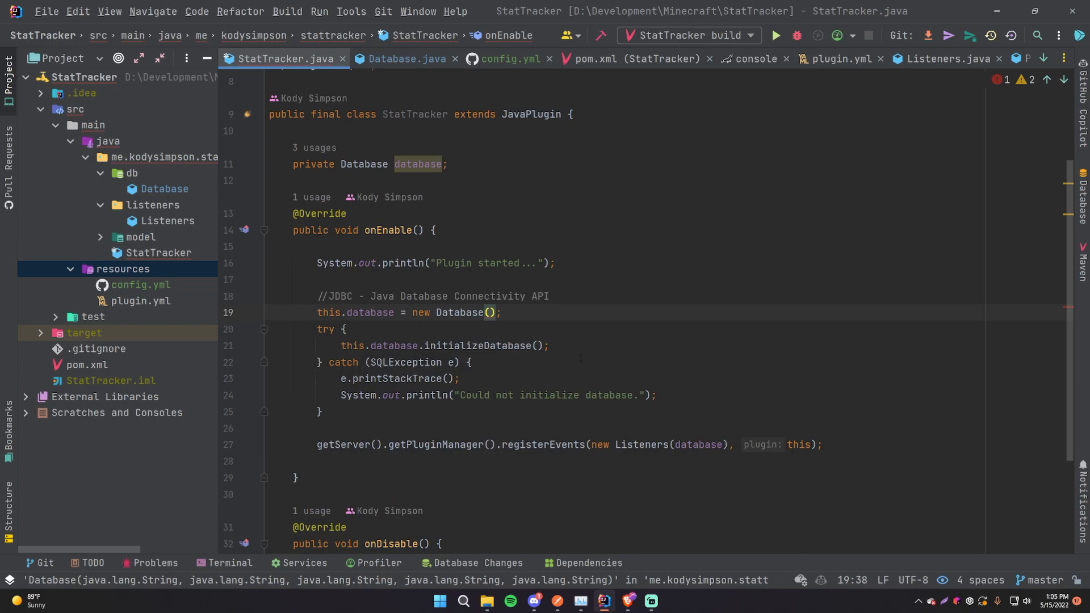
{"action": "left_click", "coordinate": [552, 263]}
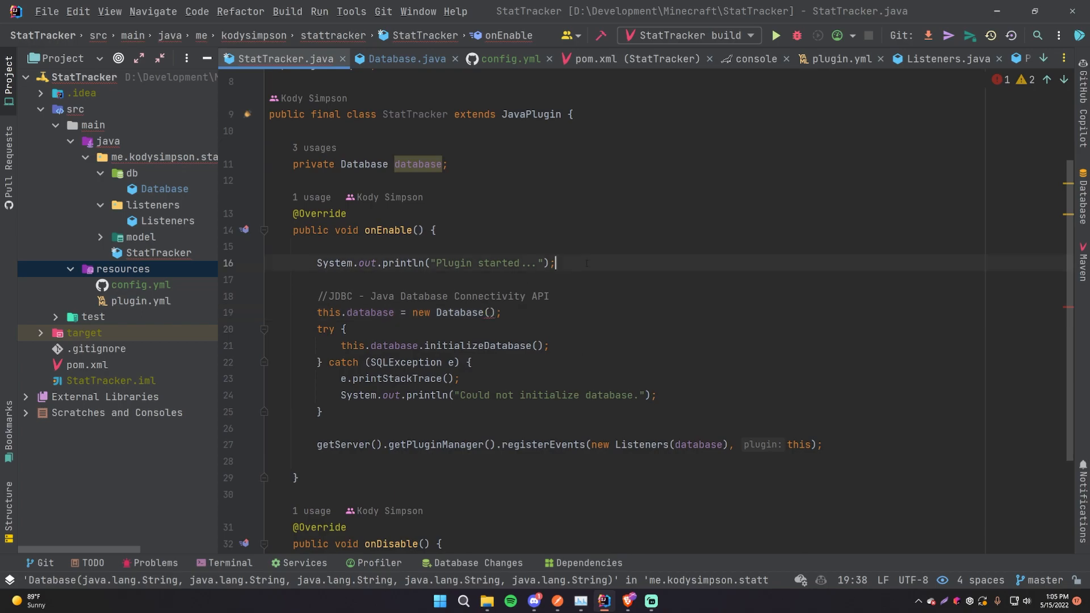
{"action": "type", "text": "saveDefaultConfig();"}
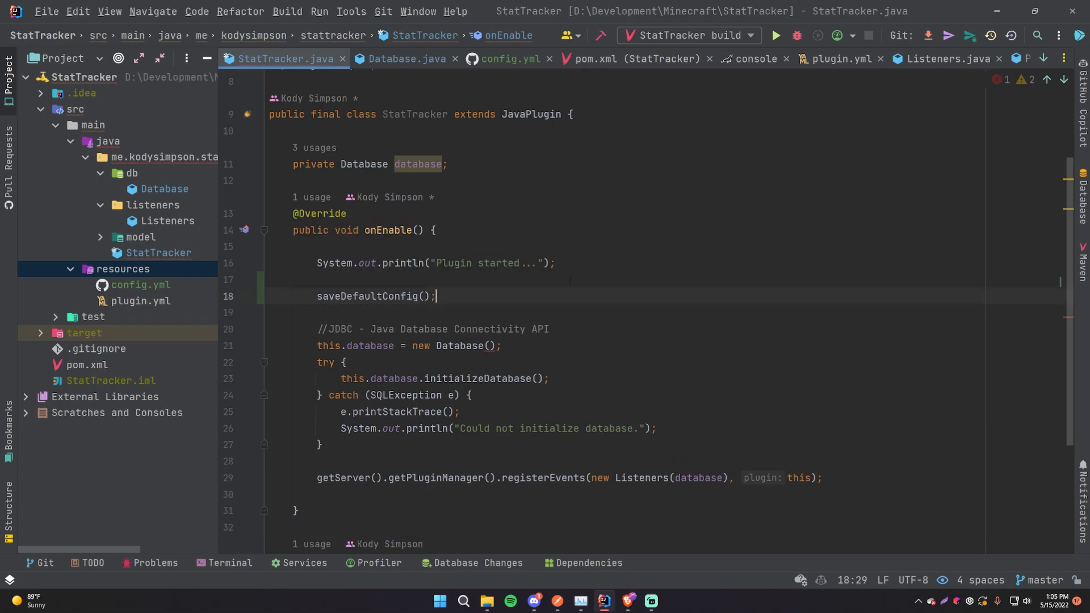
{"action": "type", "text": "getc"}
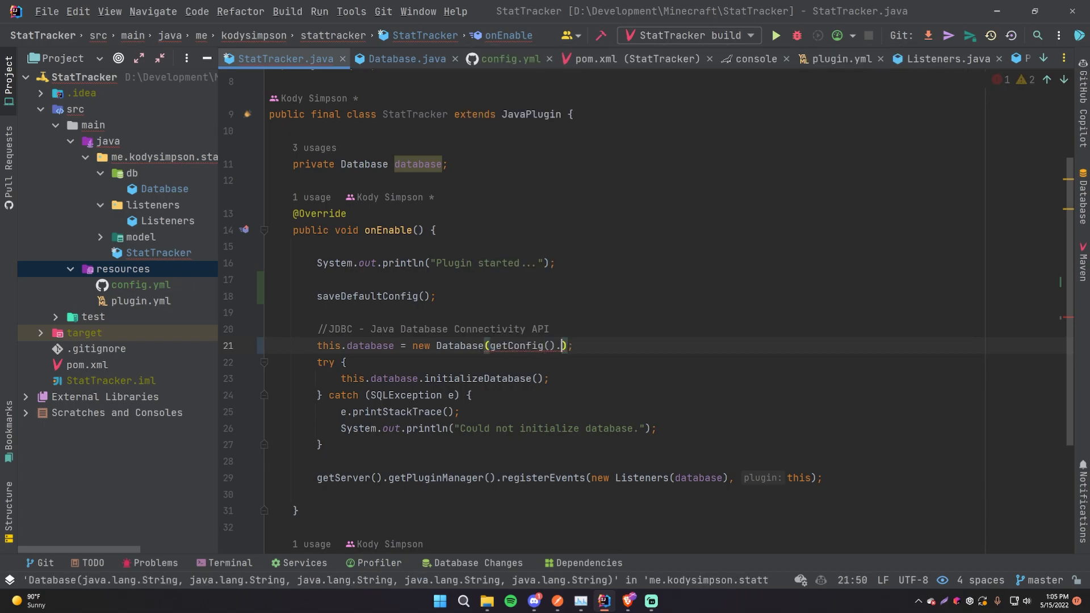
{"action": "type", "text": "getString(\"databa"}
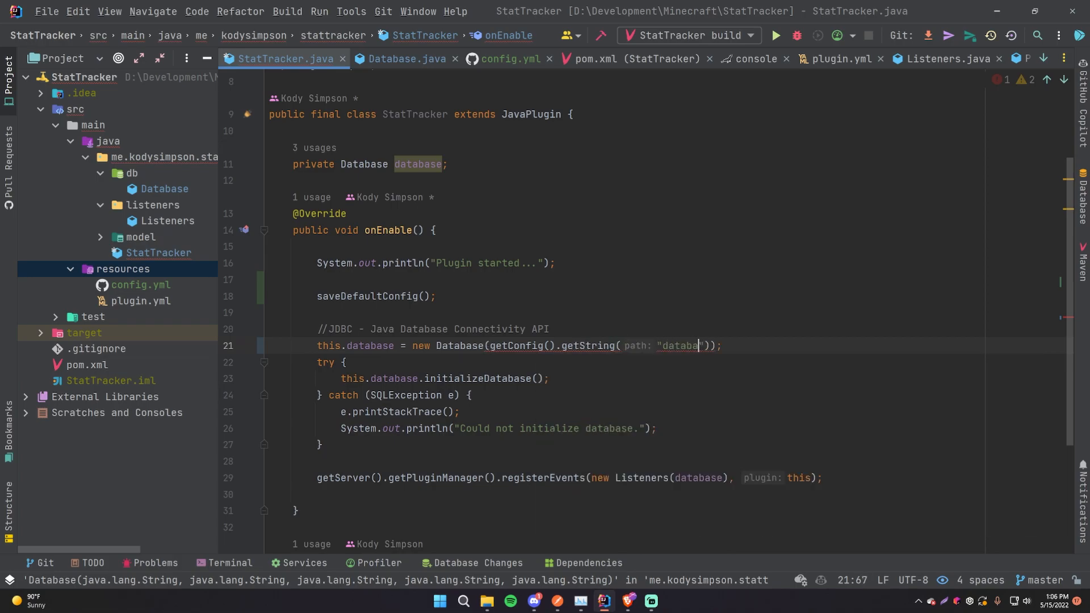
{"action": "left_click", "coordinate": [509, 58]}
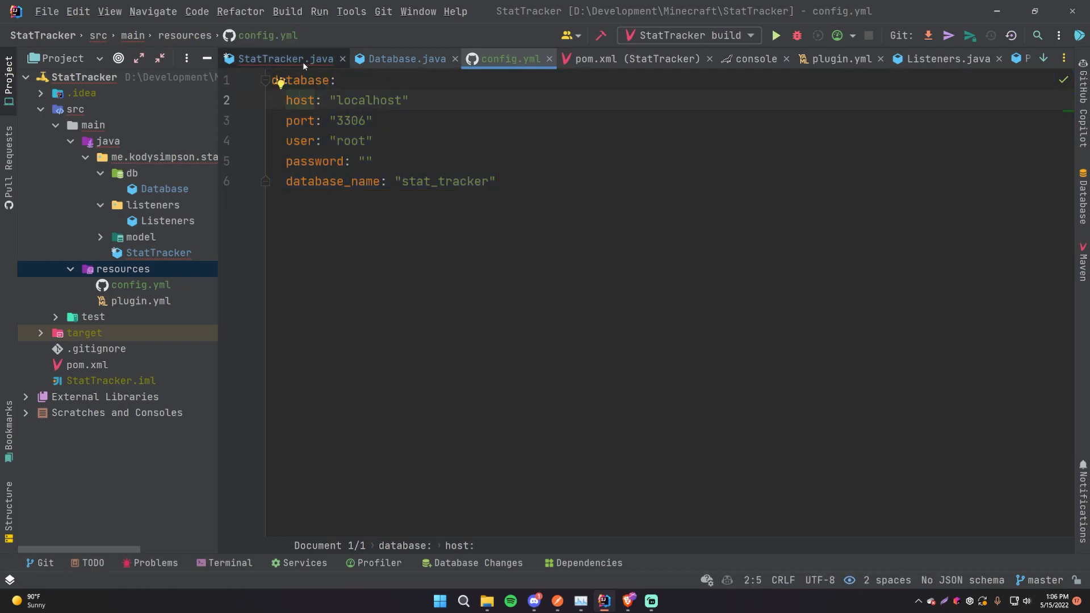
{"action": "left_click", "coordinate": [282, 59]}
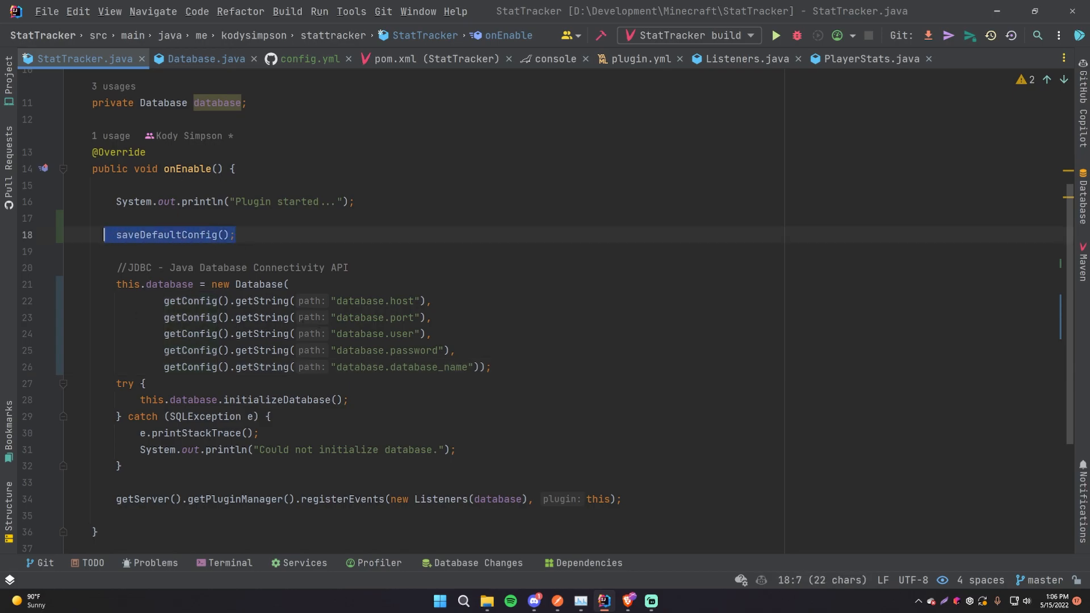
{"action": "left_click", "coordinate": [254, 284]}
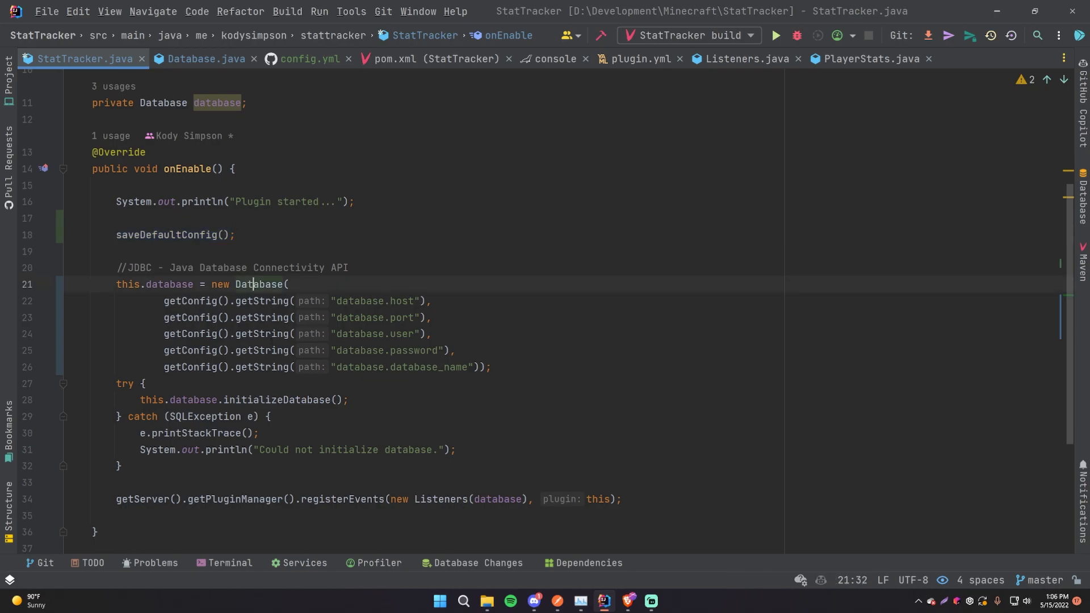
{"action": "left_click", "coordinate": [200, 58]}
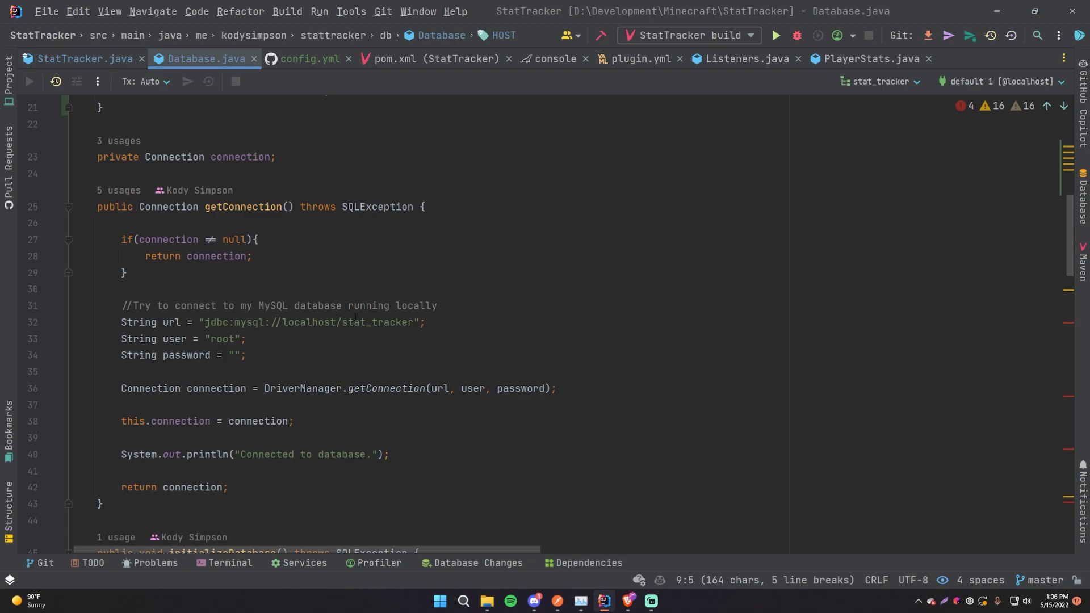
Replace getConnection's hardcoded login details with this.USER and the other field references
{"action": "double_click", "coordinate": [313, 273]}
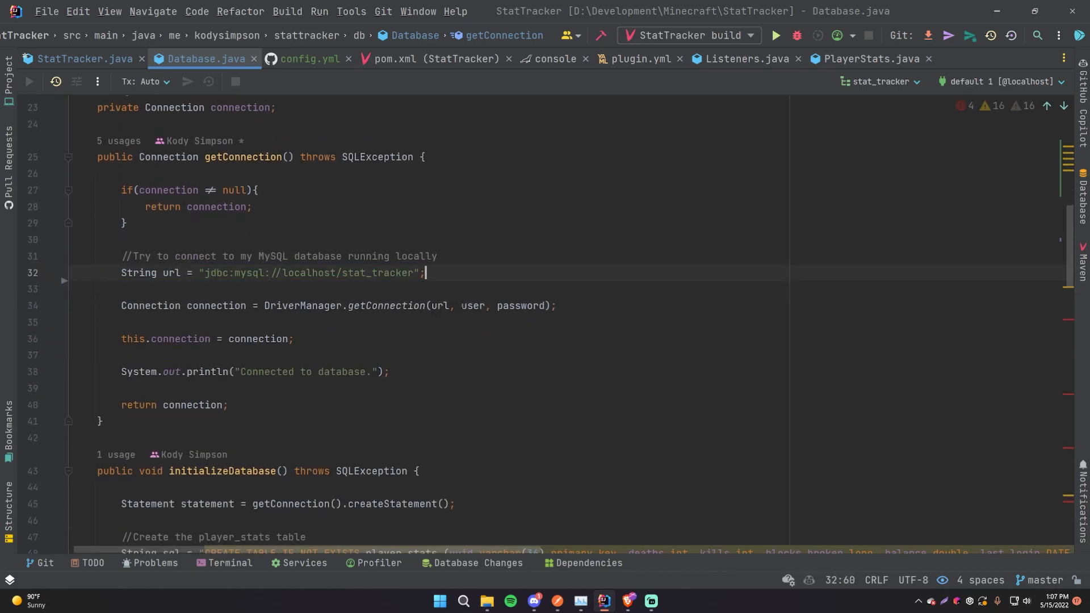
{"action": "type", "text": "this.U"}
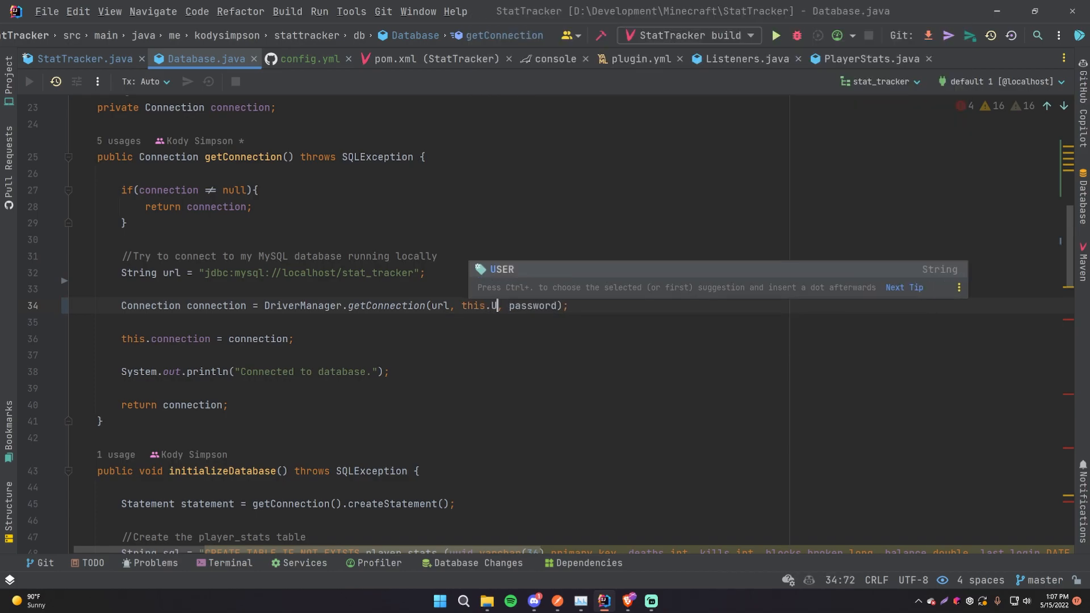
{"action": "type", "text": "SER, this."}
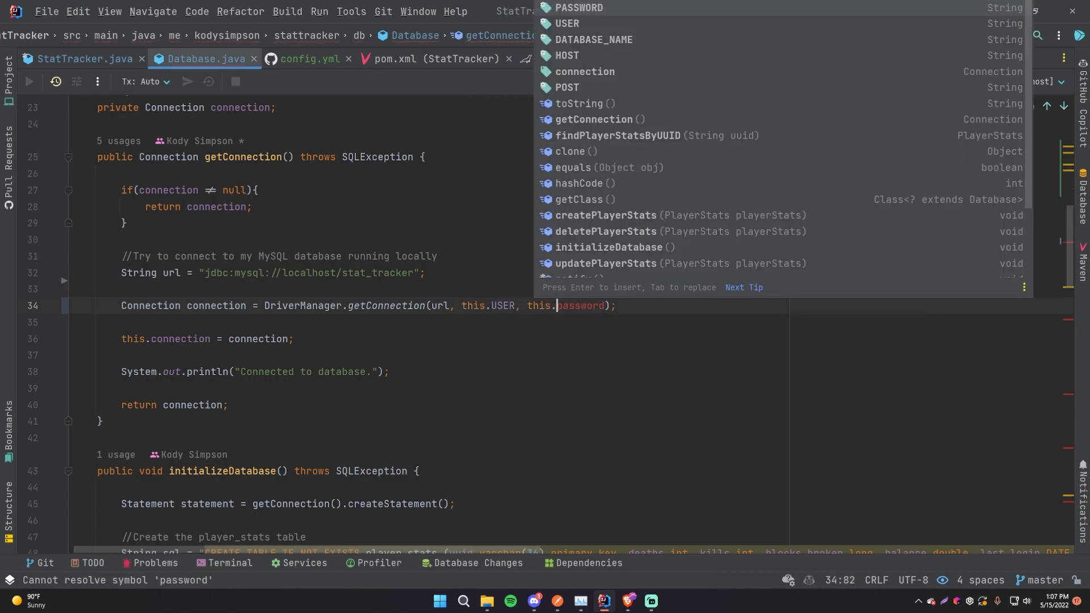
{"action": "left_click", "coordinate": [579, 7]}
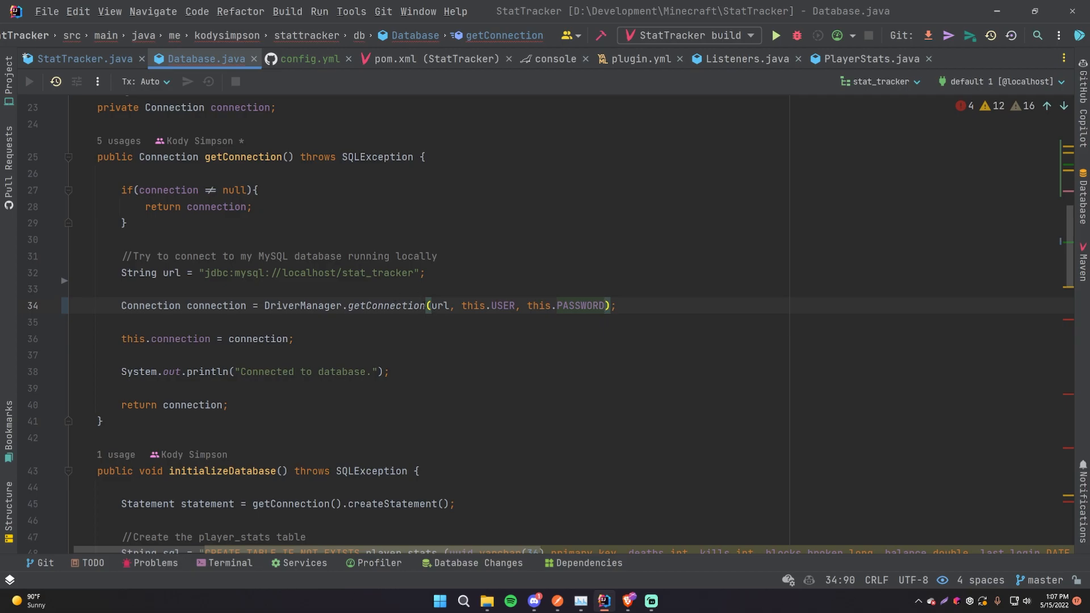
Build the connection URL as "jdbc:mysql://" + this.HOST + "/" + DATABASE_NAME
{"action": "left_click", "coordinate": [182, 273]}
{"action": "type", "text": "\" + this.HOST + "}
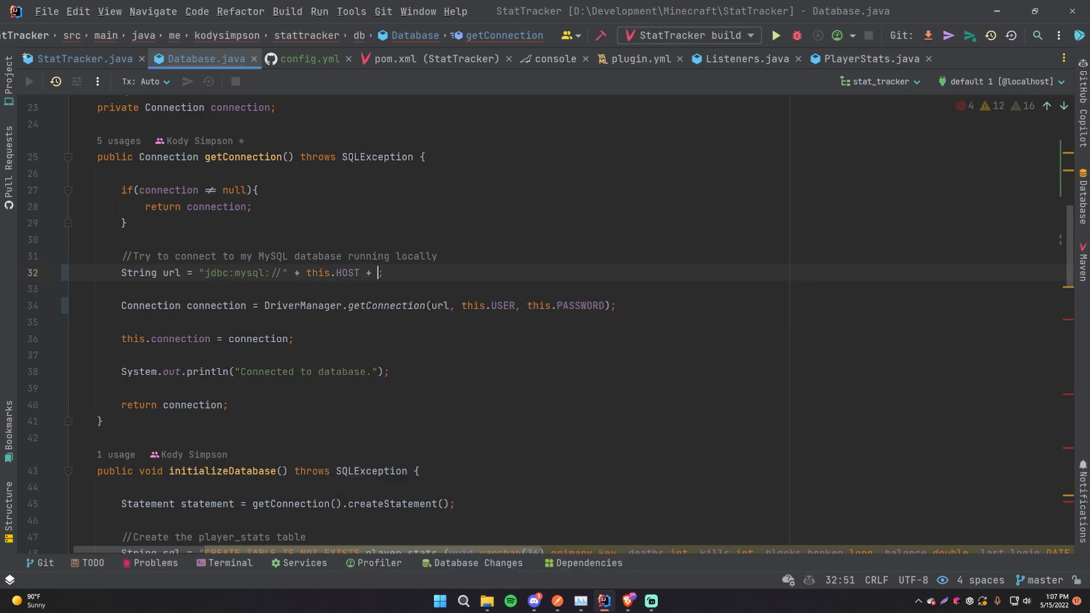
{"action": "type", "text": "\"/\""}
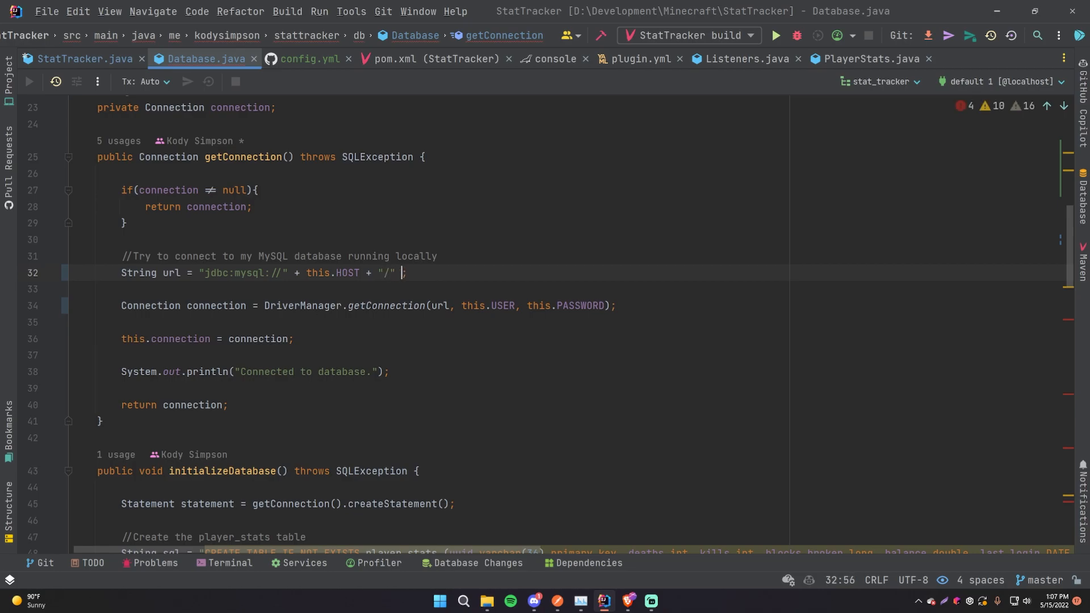
{"action": "type", "text": "+ DATABASE_NAME"}
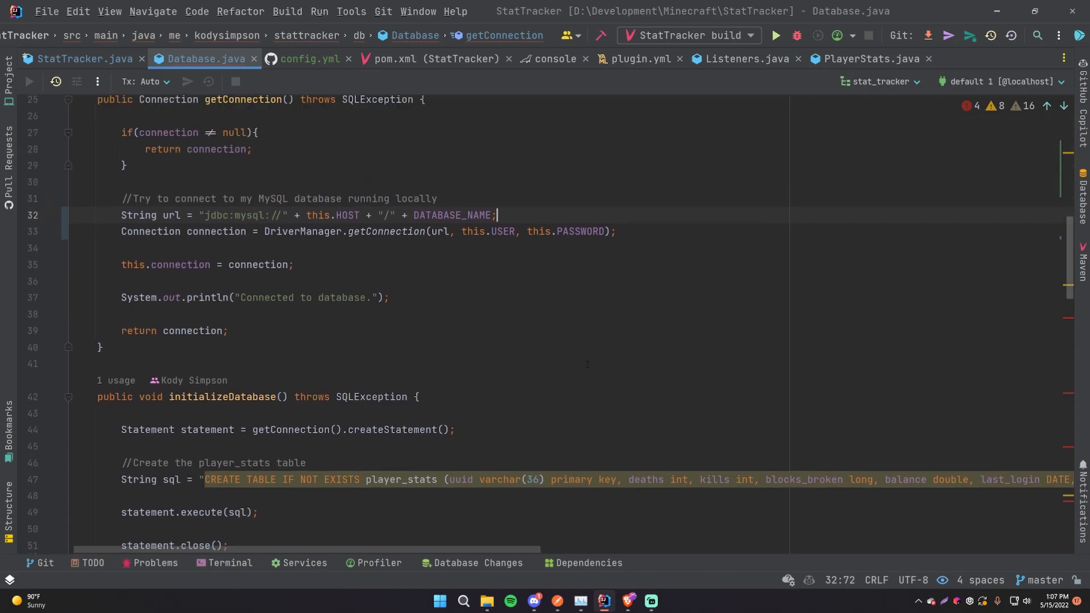
{"action": "scroll", "scroll_direction": "up", "scroll_amount": 3}
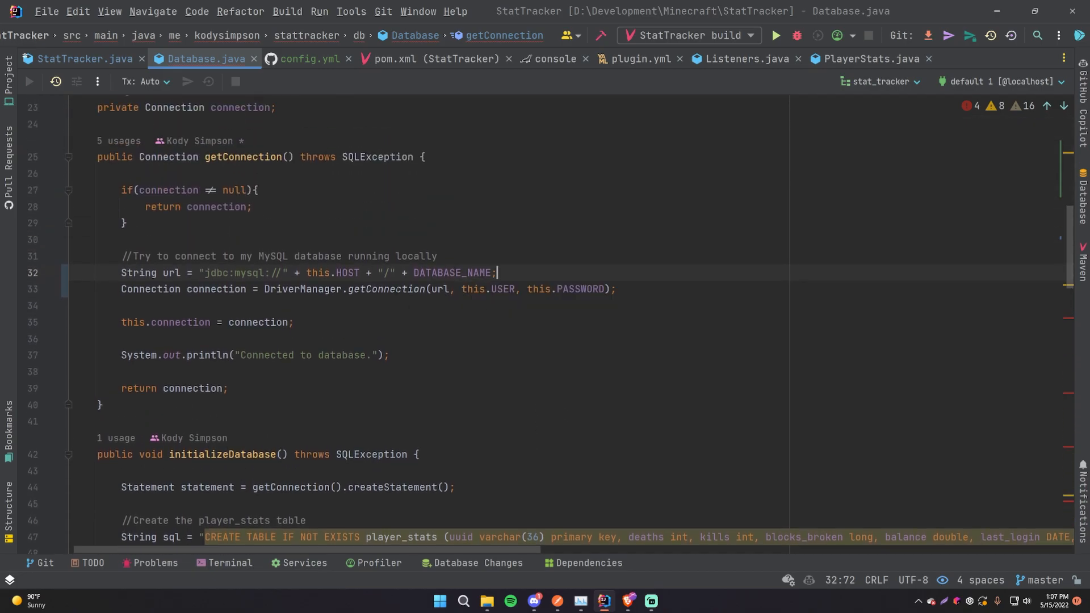
{"action": "scroll", "scroll_direction": "up", "scroll_amount": 3}
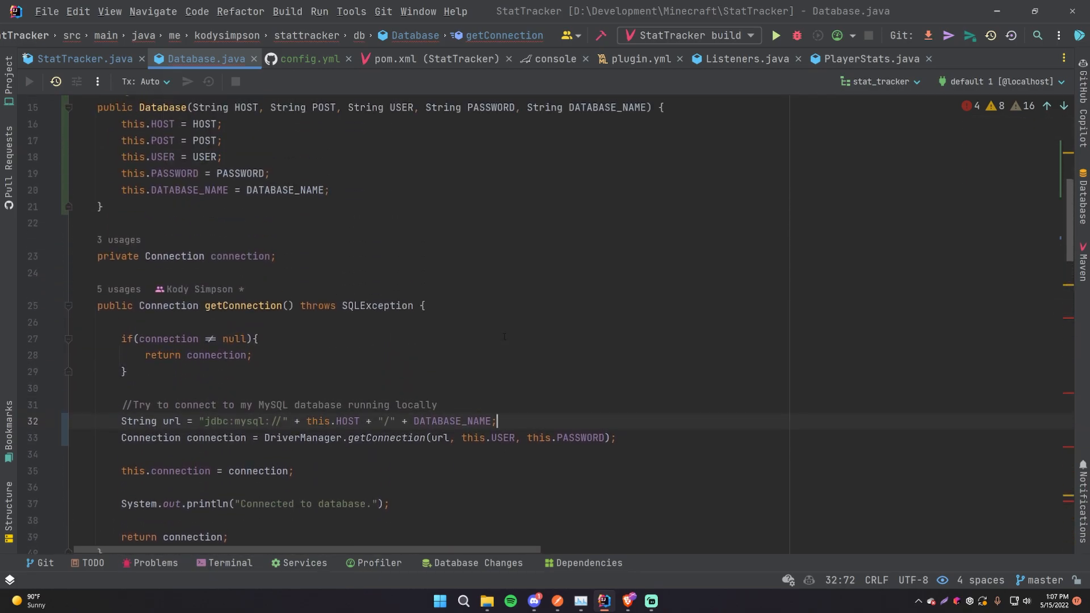
{"action": "scroll", "scroll_direction": "down", "scroll_amount": 3}
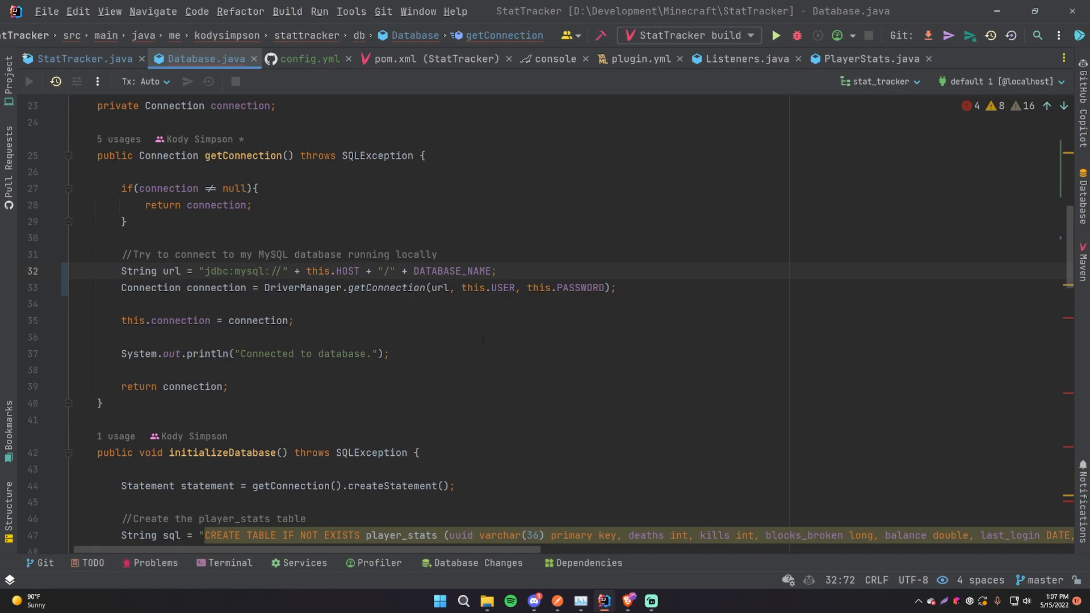
{"action": "double_click", "coordinate": [247, 270]}
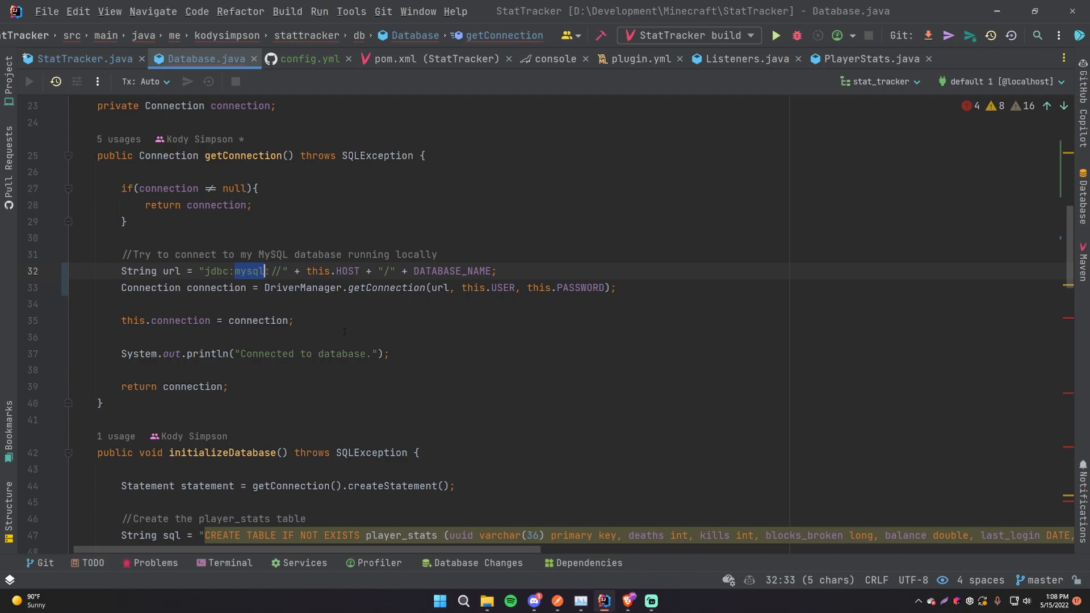
{"action": "left_click", "coordinate": [308, 59]}
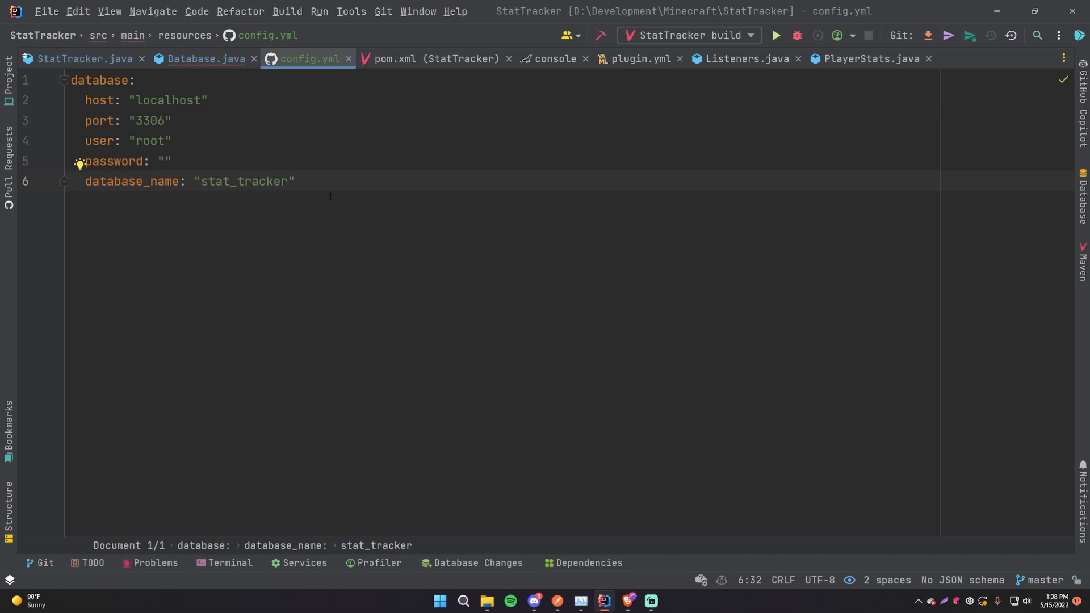
Add a type: "sqlite" entry below database_name in config.yml, then return to Database.java
{"action": "key", "text": "enter"}
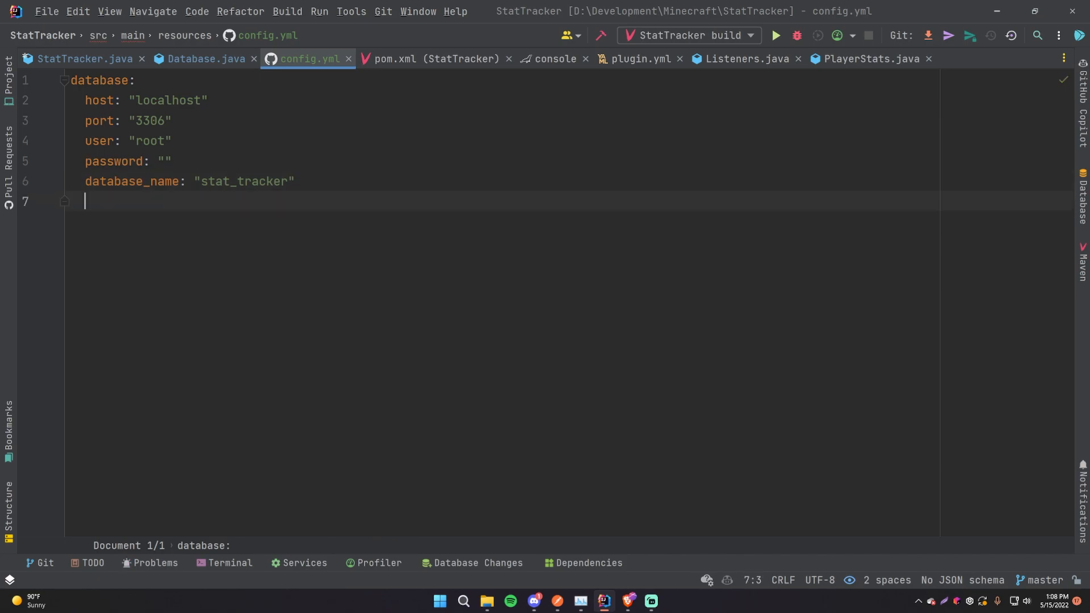
{"action": "type", "text": "tye"}
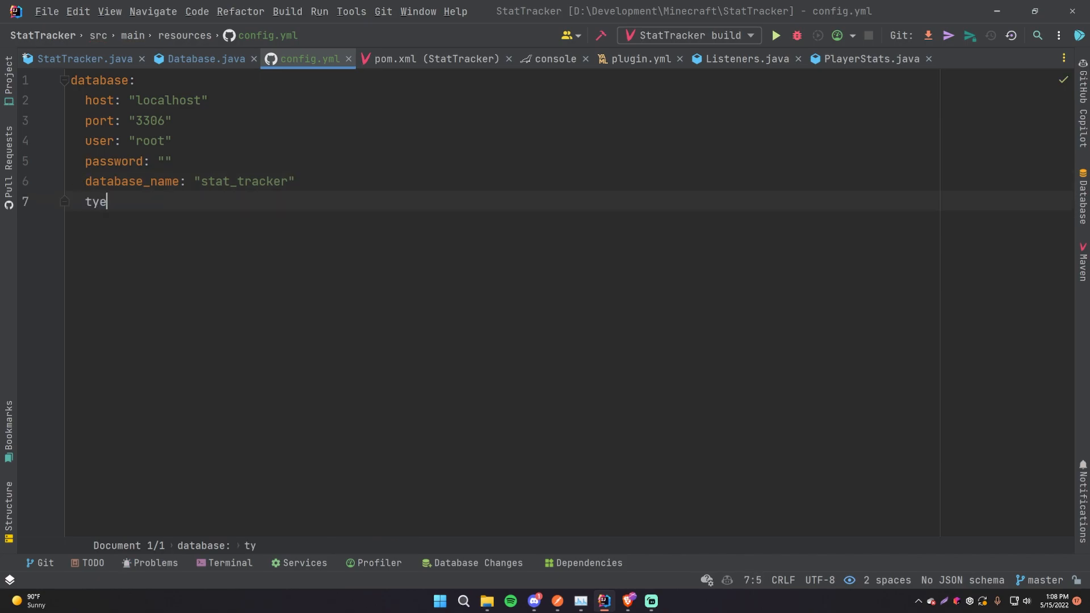
{"action": "type", "text": "pe:"}
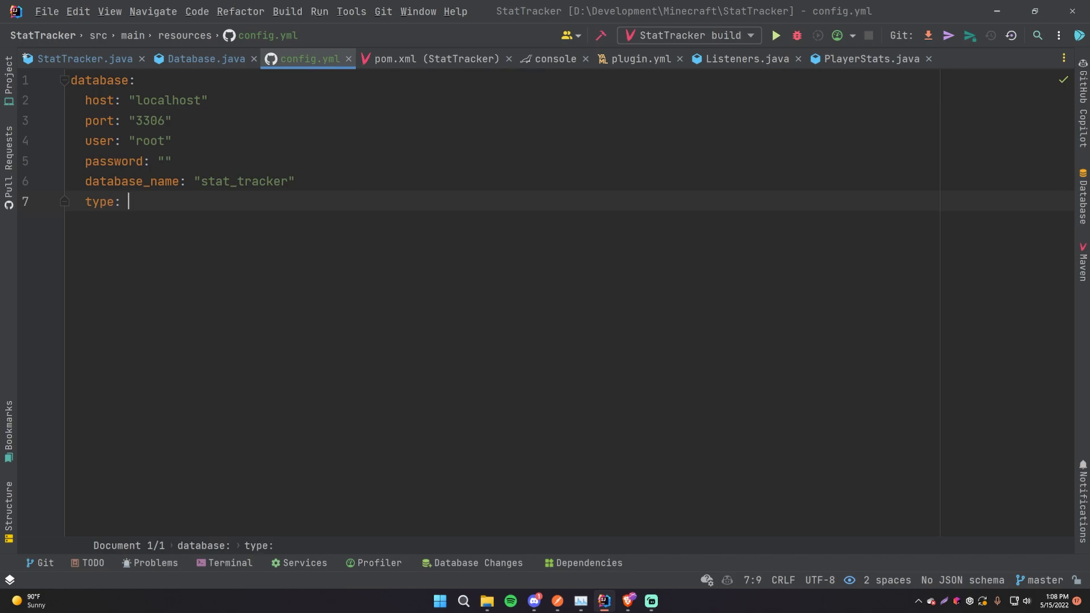
{"action": "type", "text": "my"}
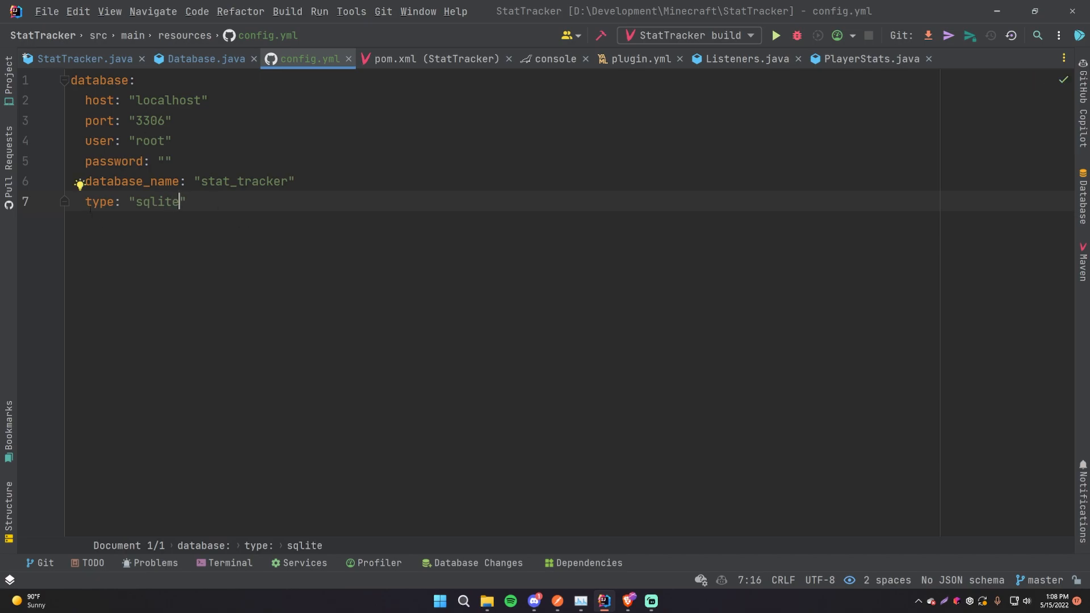
{"action": "double_click", "coordinate": [154, 201]}
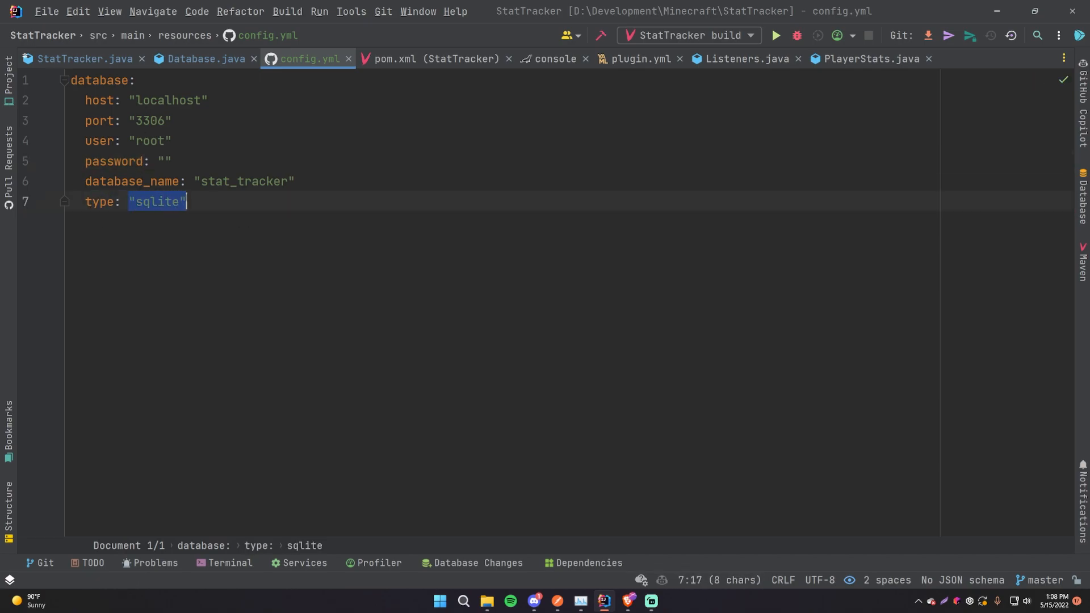
{"action": "left_click", "coordinate": [204, 58]}
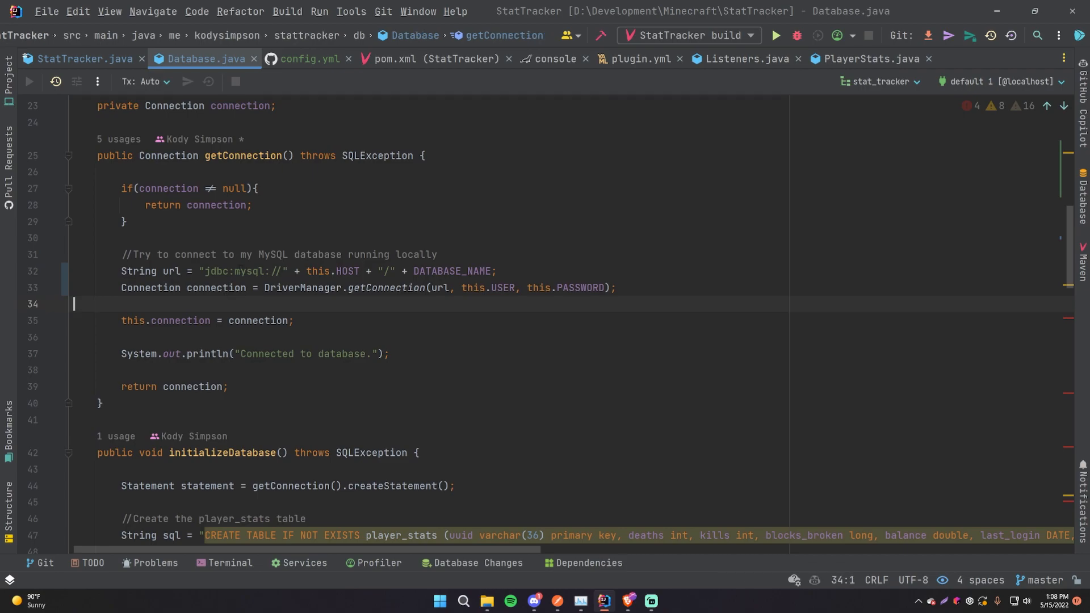
{"action": "double_click", "coordinate": [248, 270]}
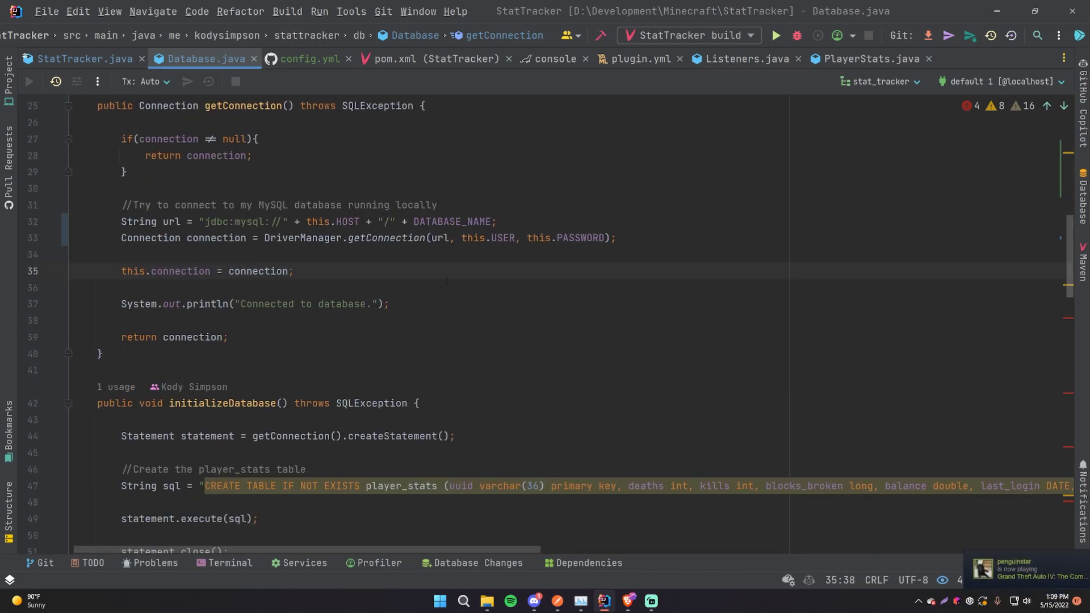
{"action": "scroll", "scroll_direction": "down", "scroll_amount": 3}
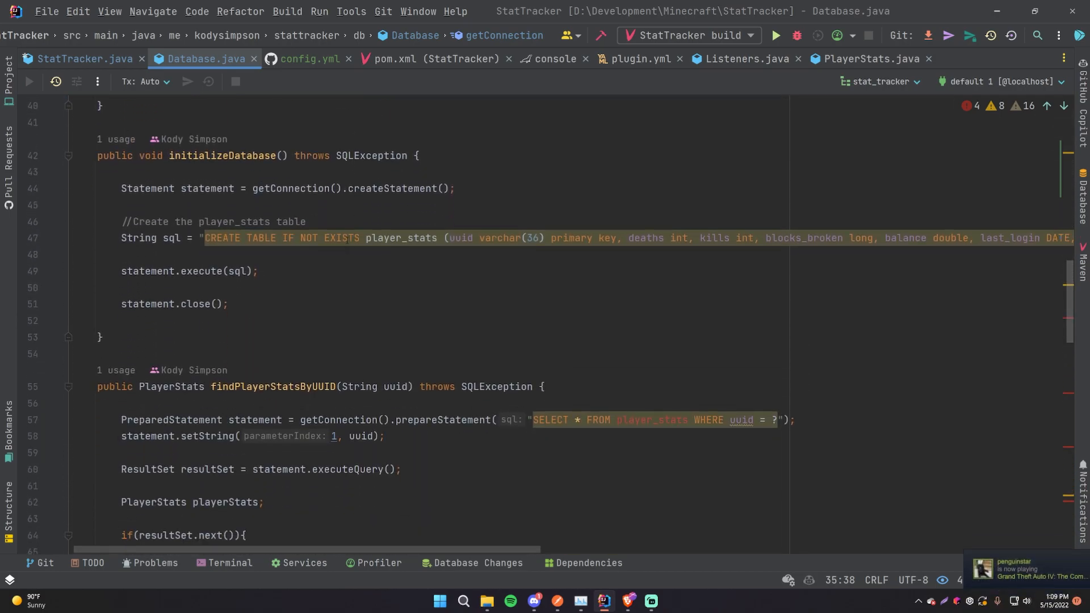
{"action": "scroll", "scroll_direction": "up", "scroll_amount": 3}
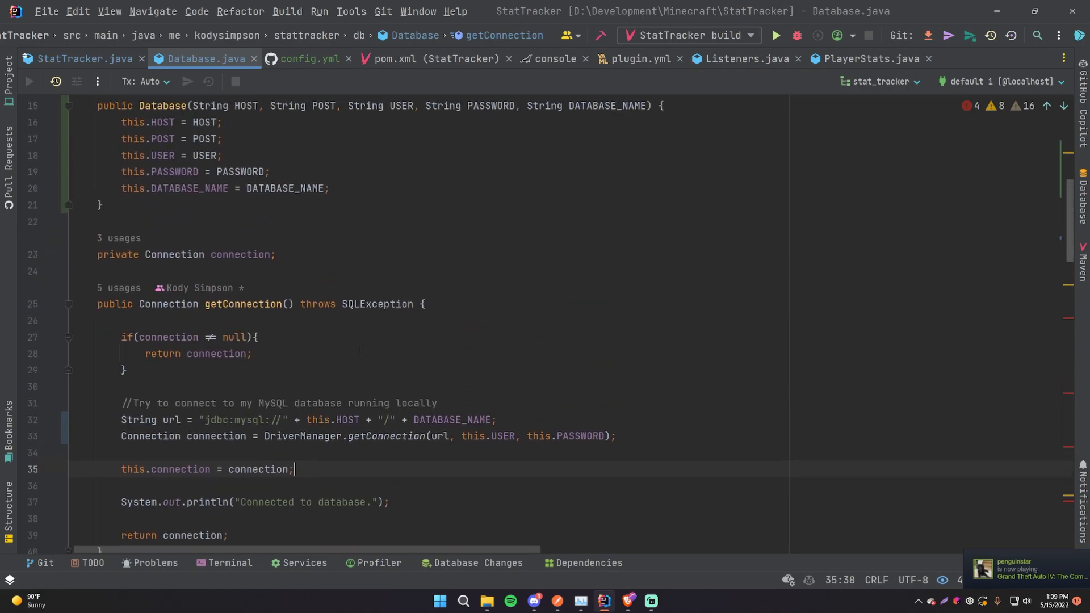
{"action": "scroll", "scroll_direction": "up", "scroll_amount": 3}
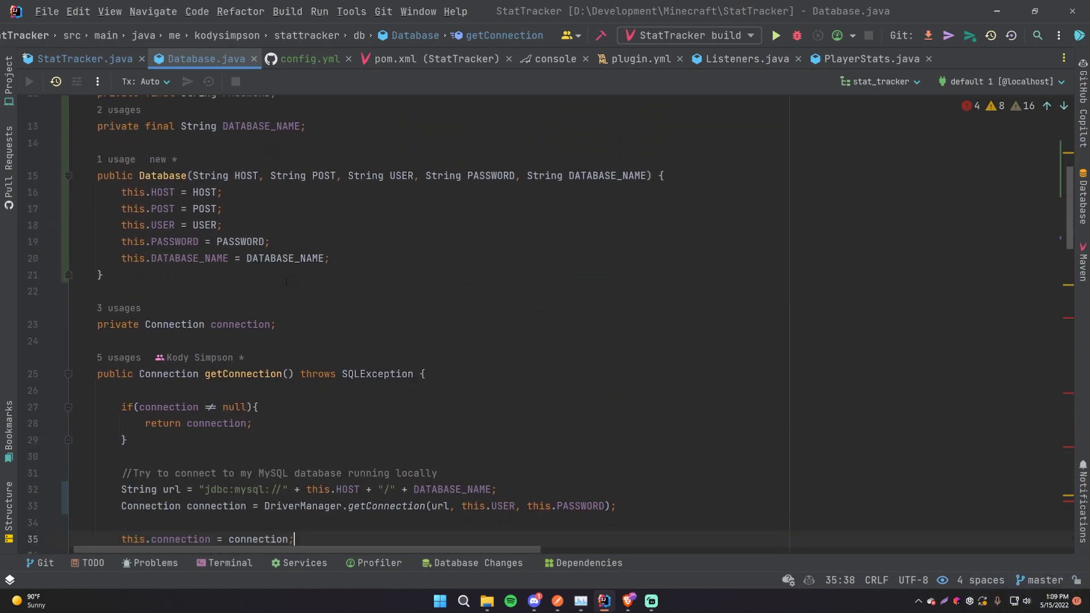
{"action": "scroll", "scroll_direction": "down", "scroll_amount": 3}
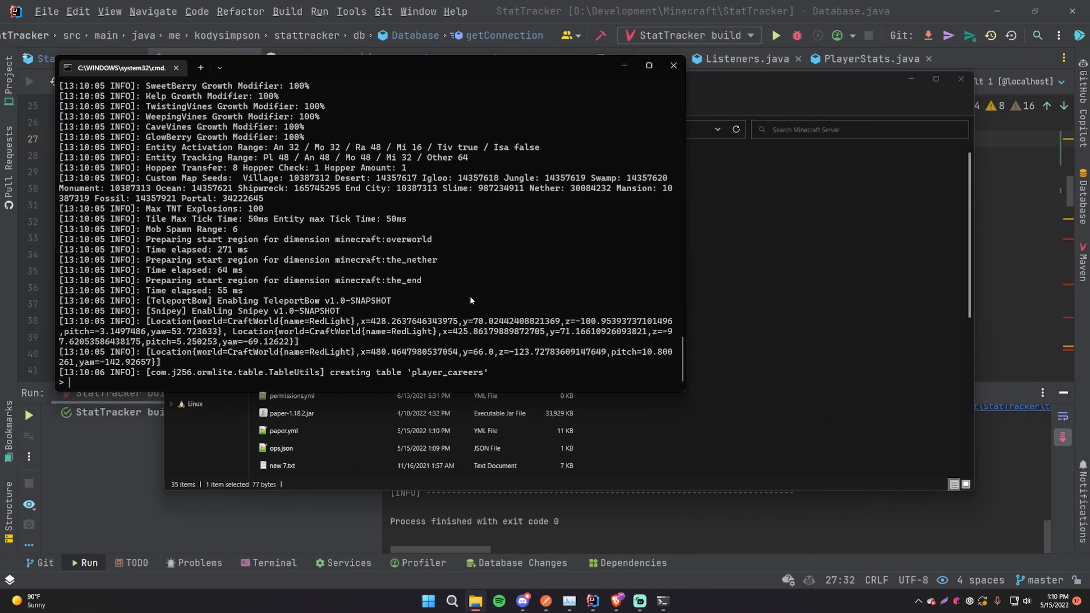
Scroll the server console to StatTracker's 'Connected to database.' line, then switch back to IntelliJ IDEA
{"action": "scroll", "scroll_direction": "down", "scroll_amount": 3}
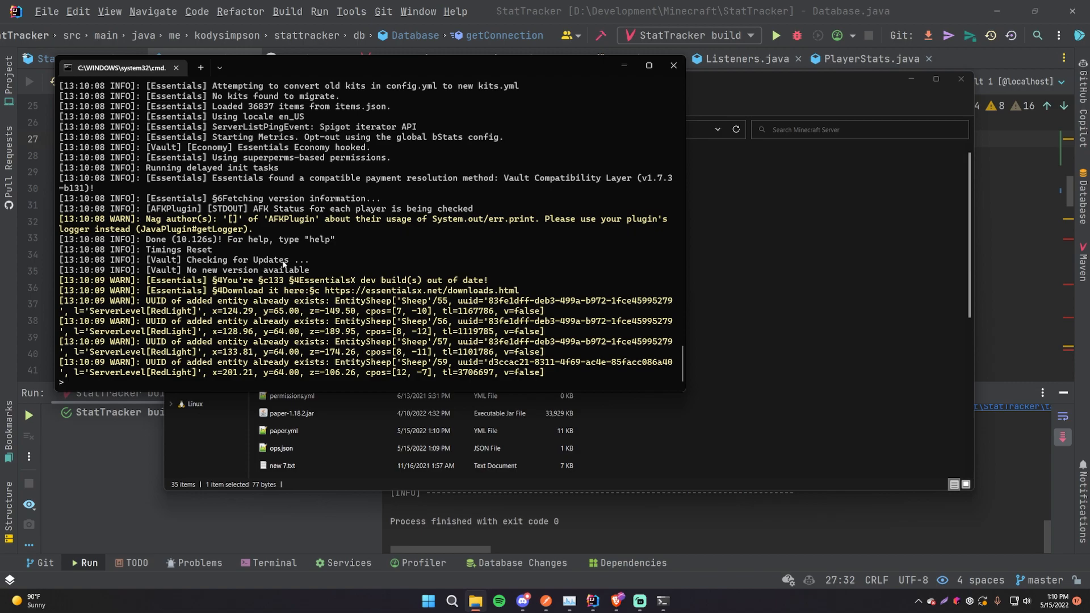
{"action": "scroll", "scroll_direction": "up", "scroll_amount": 3}
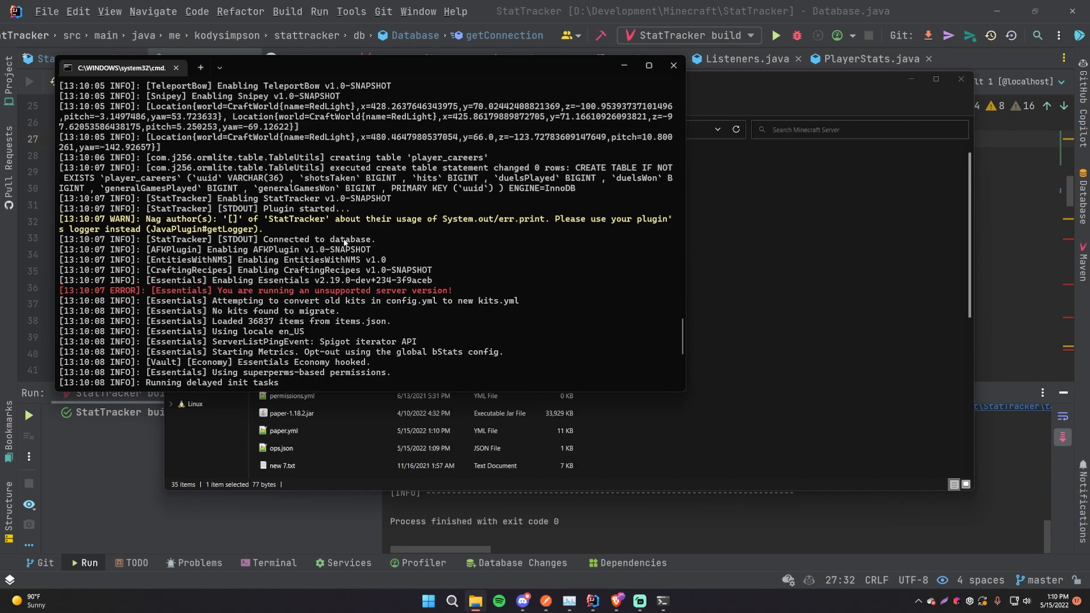
{"action": "mouse_move", "coordinate": [821, 436]}
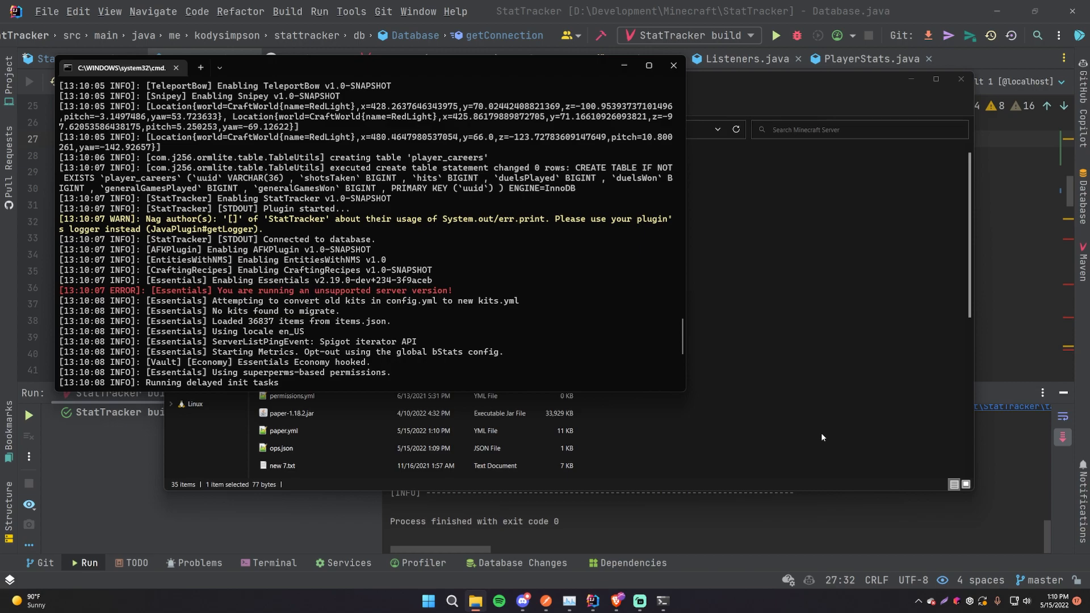
{"action": "left_click", "coordinate": [672, 65]}
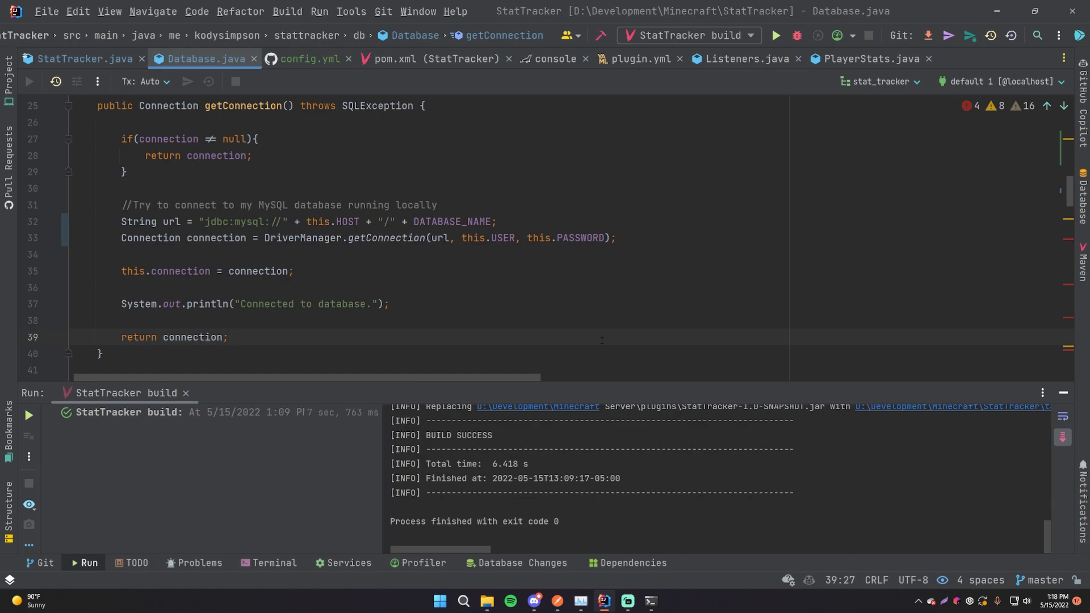
{"action": "left_click", "coordinate": [228, 337]}
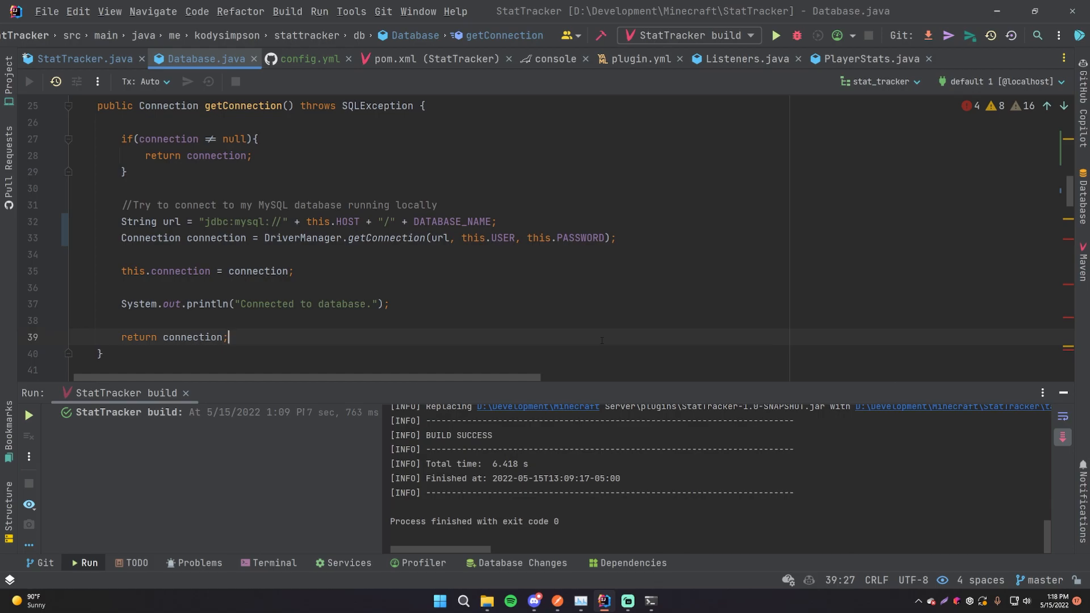